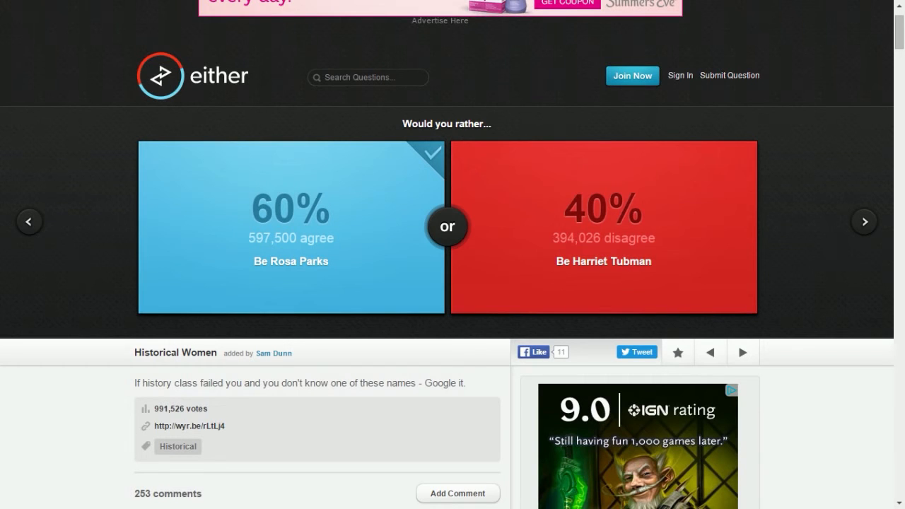
# Step: Skip ahead, then vote to marry the wealthy, unattractive person on Love or Money and see the split
pyautogui.click(864, 221)
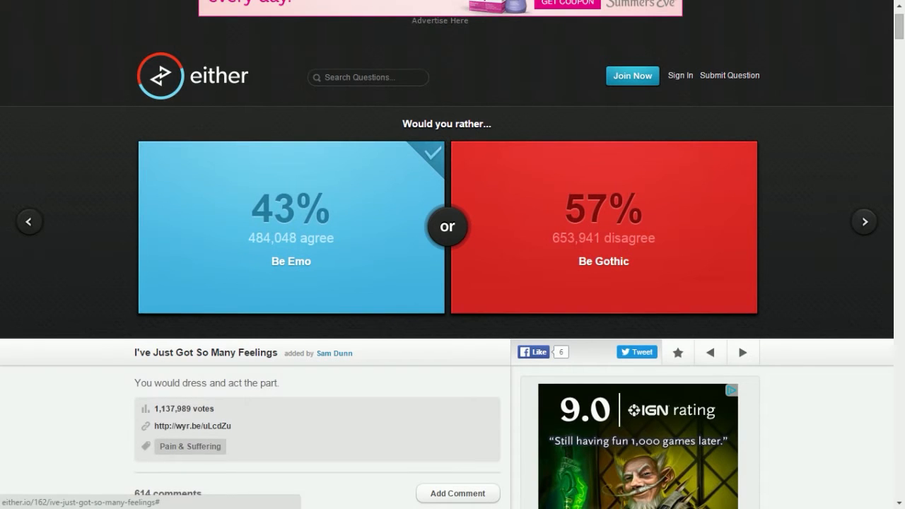
pyautogui.click(864, 221)
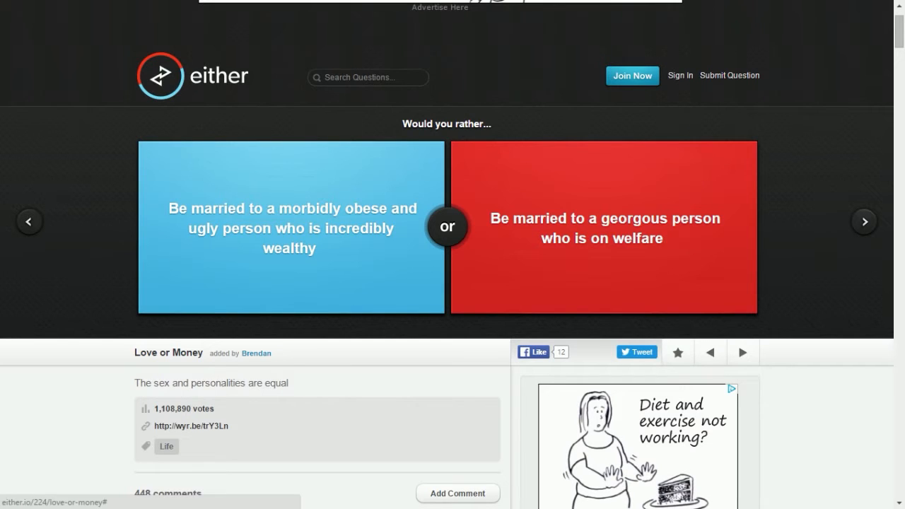
pyautogui.click(290, 226)
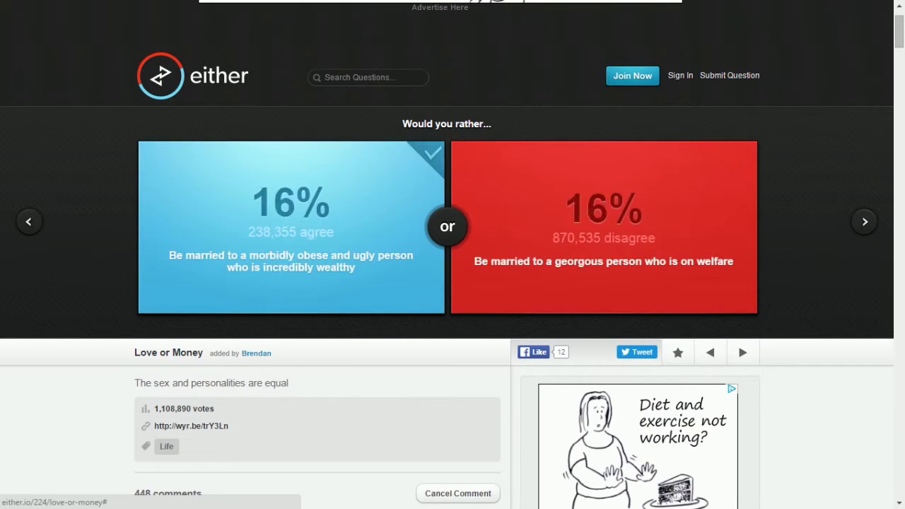
pyautogui.click(289, 226)
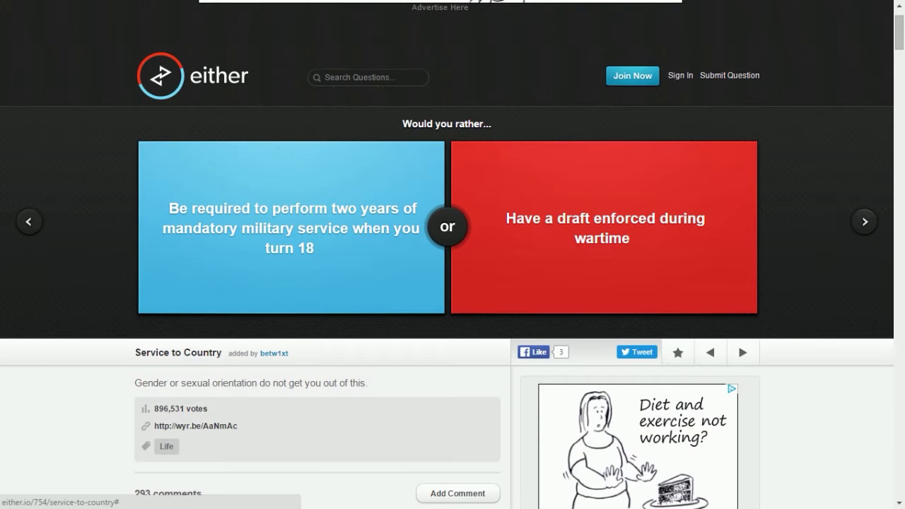
# Step: Vote for a wartime draft on Service to Country, see the split, and advance to Last Dibs
pyautogui.click(605, 226)
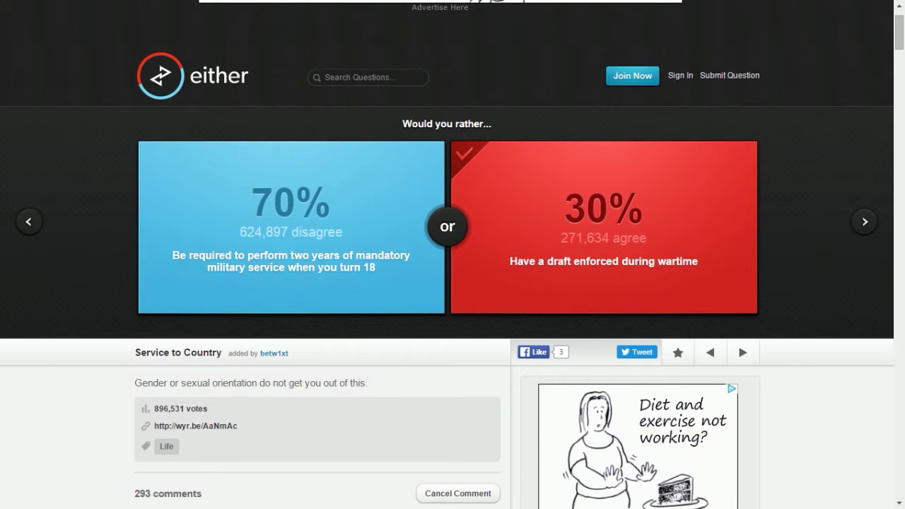
pyautogui.click(862, 220)
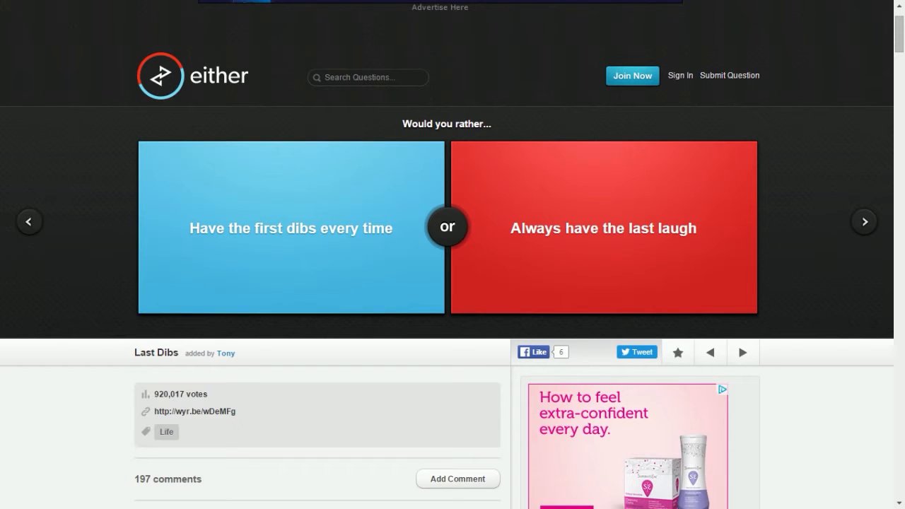
# Step: Skip Last Dibs, then vote for teaching math on Teach Me and see the split
pyautogui.click(602, 228)
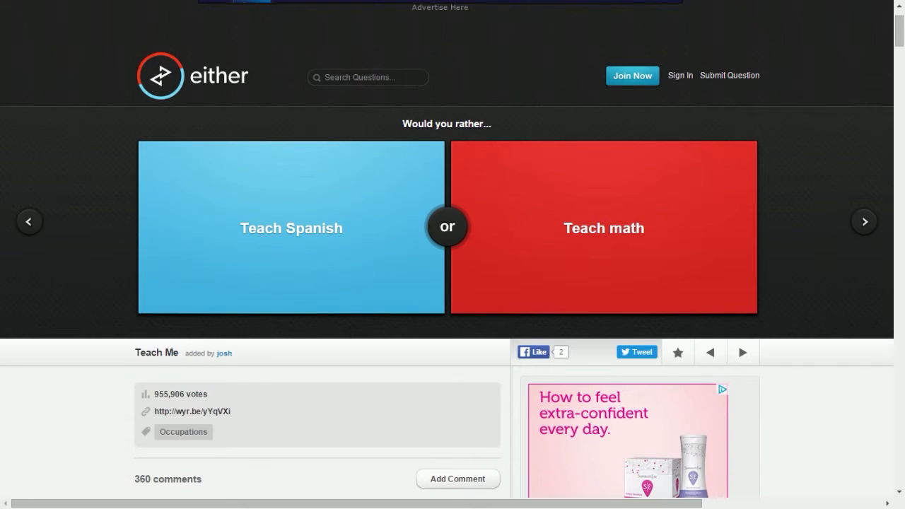
pyautogui.click(604, 227)
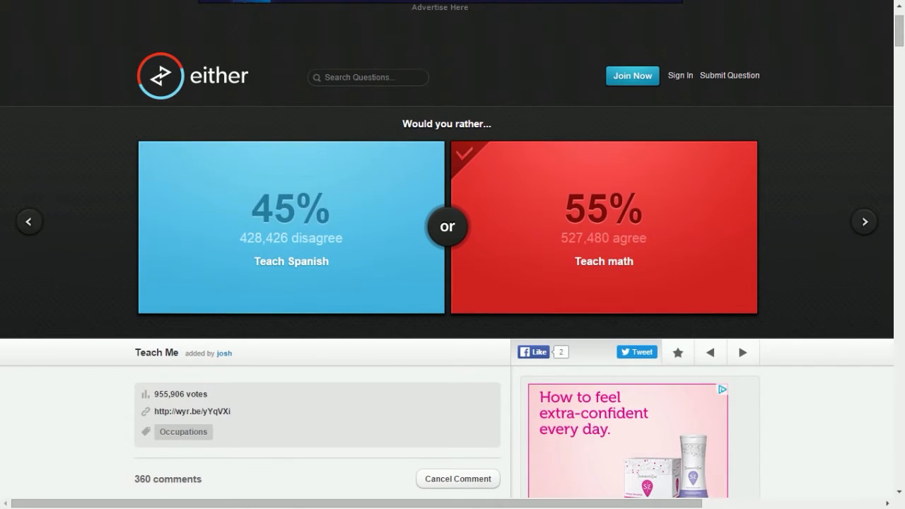
pyautogui.click(863, 220)
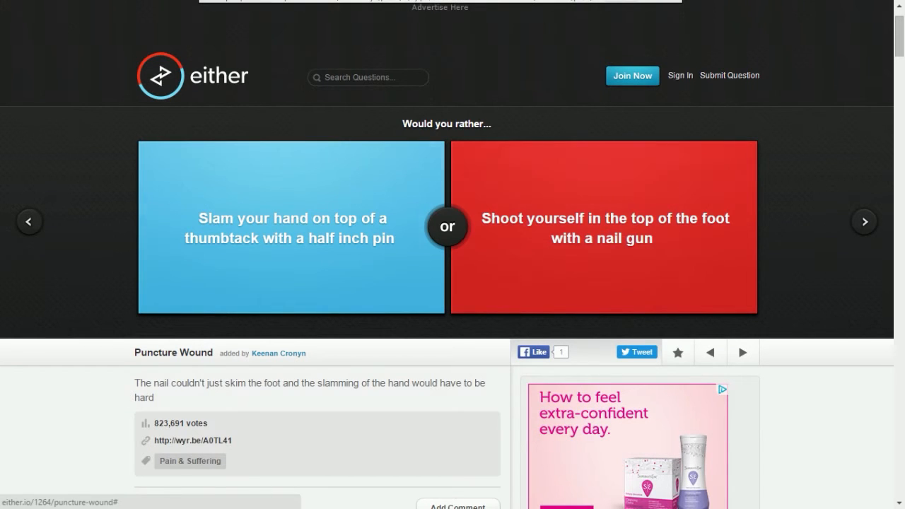
# Step: Vote for slamming a hand on the thumbtack, then being a princess, seeing each split, and reach Teen Heartthrob
pyautogui.click(290, 226)
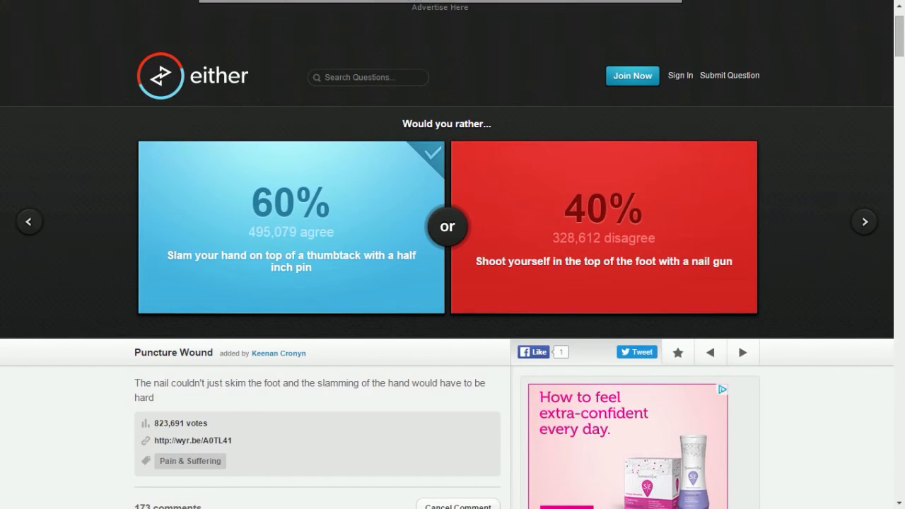
pyautogui.click(863, 220)
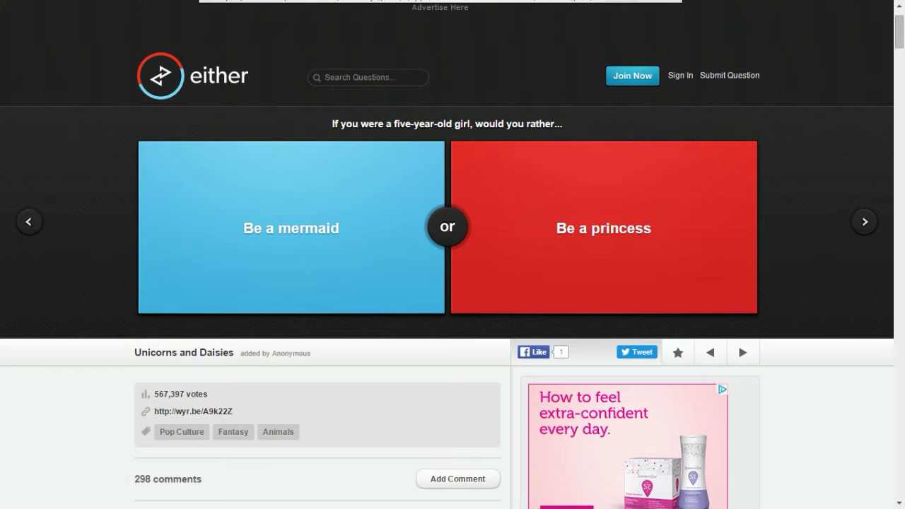
pyautogui.click(602, 228)
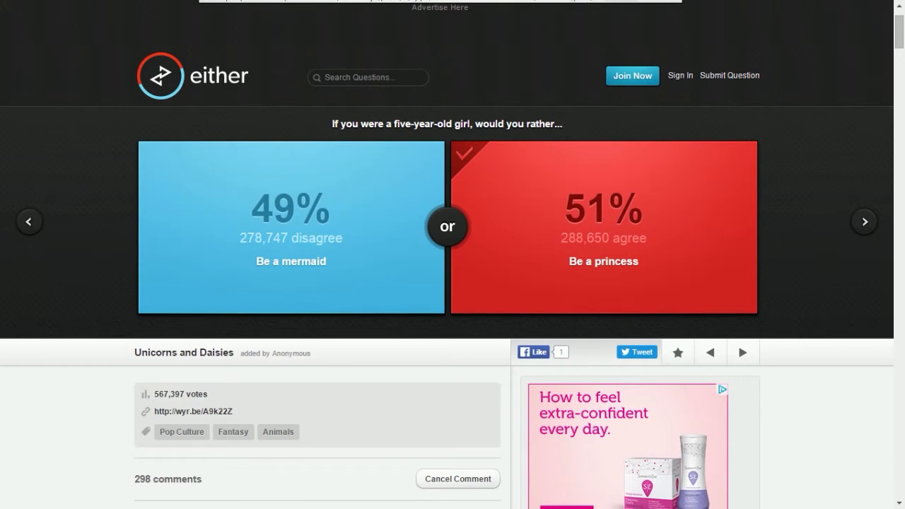
pyautogui.click(863, 221)
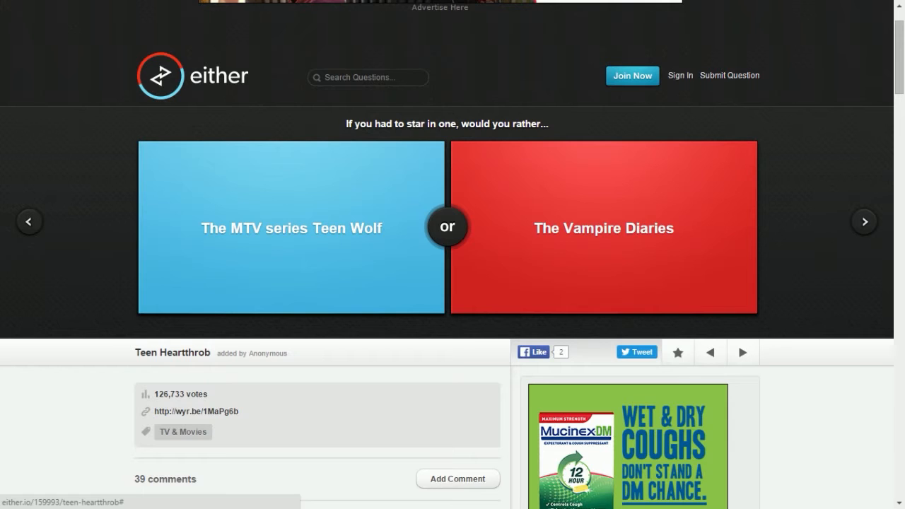
# Step: Vote for starring in Teen Wolf and being bald everywhere, see the splits, then skip Magic Activities
pyautogui.click(291, 227)
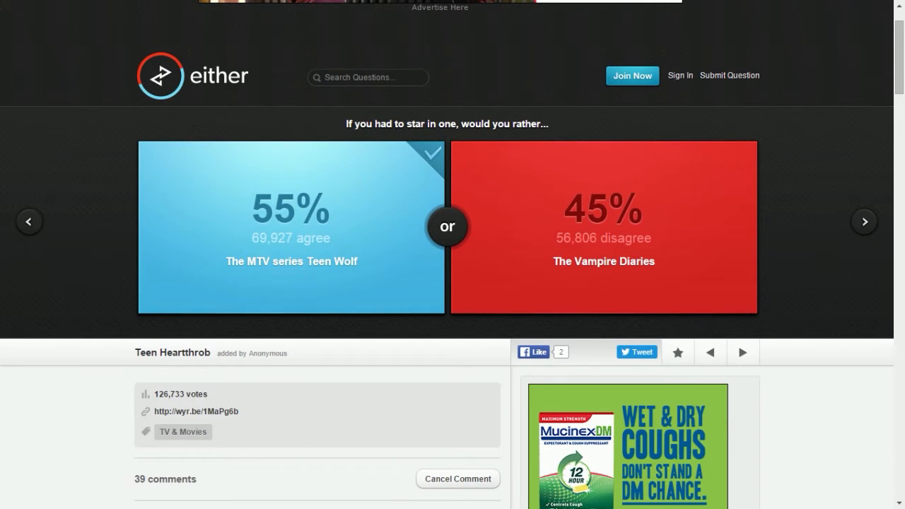
pyautogui.click(862, 220)
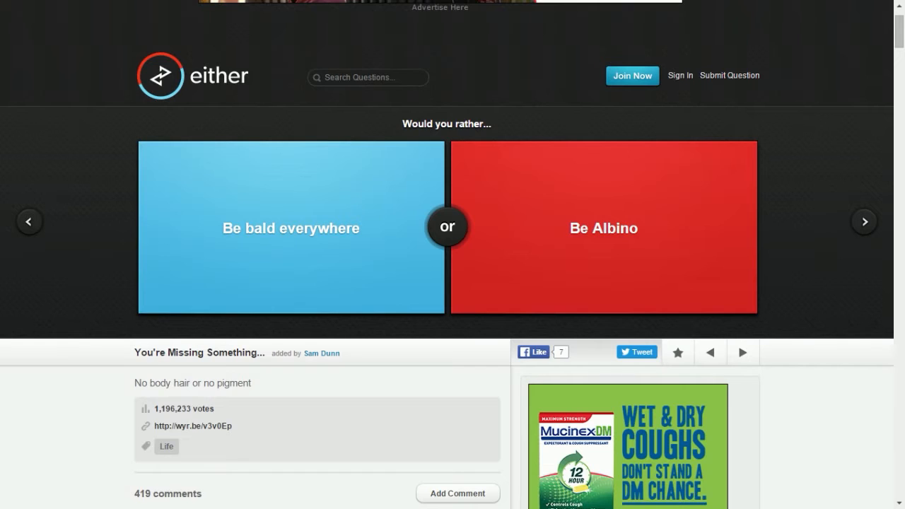
pyautogui.click(290, 228)
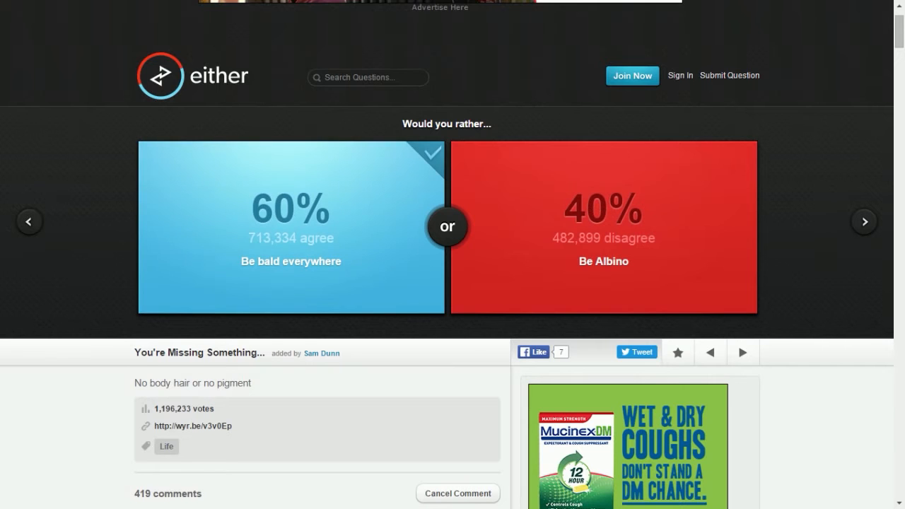
pyautogui.click(863, 221)
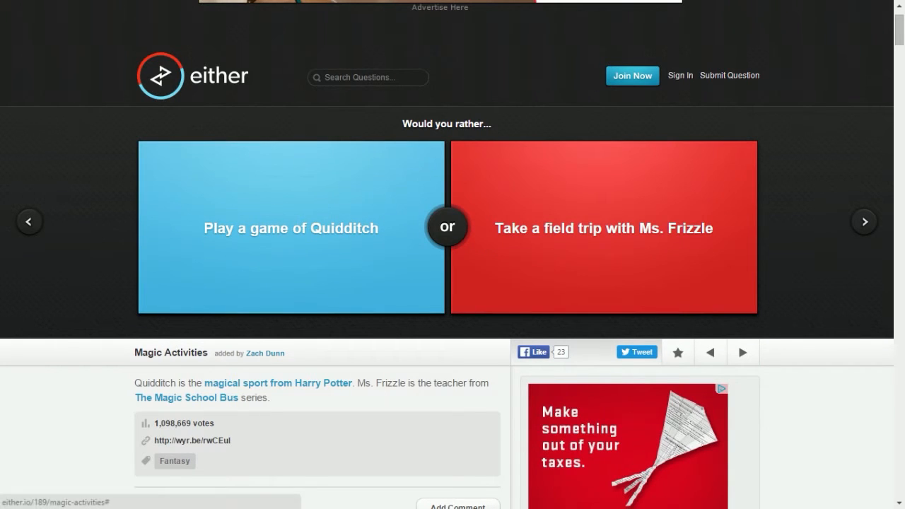
pyautogui.click(602, 228)
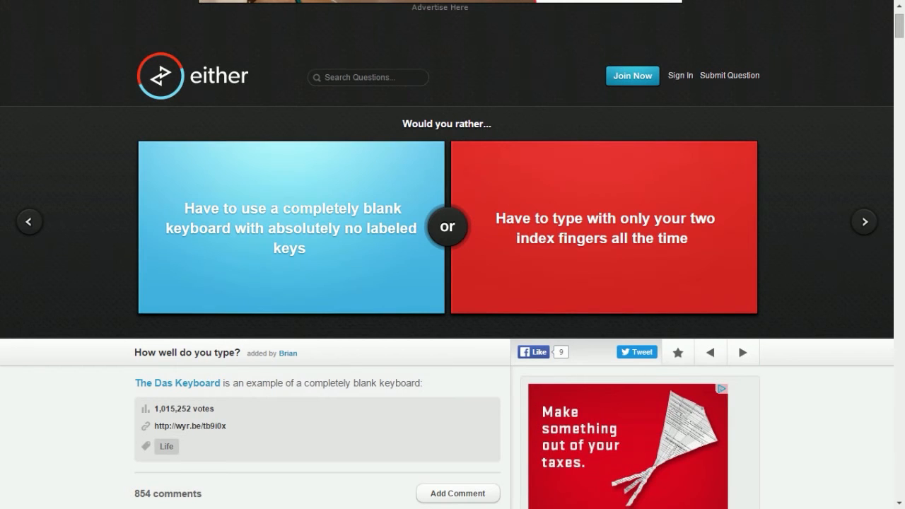
# Step: Skip the blank-keyboard question, then vote for not watching TV and becoming a Spartan, seeing each split
pyautogui.click(289, 226)
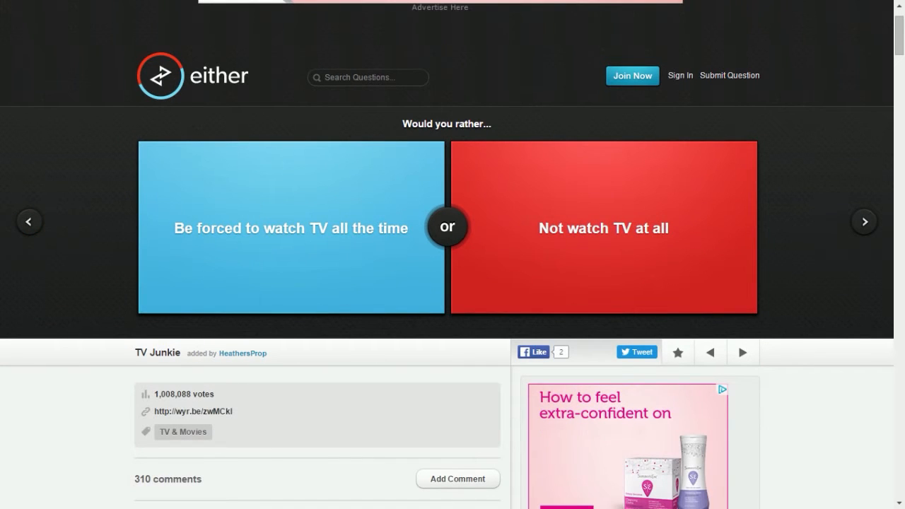
pyautogui.click(603, 228)
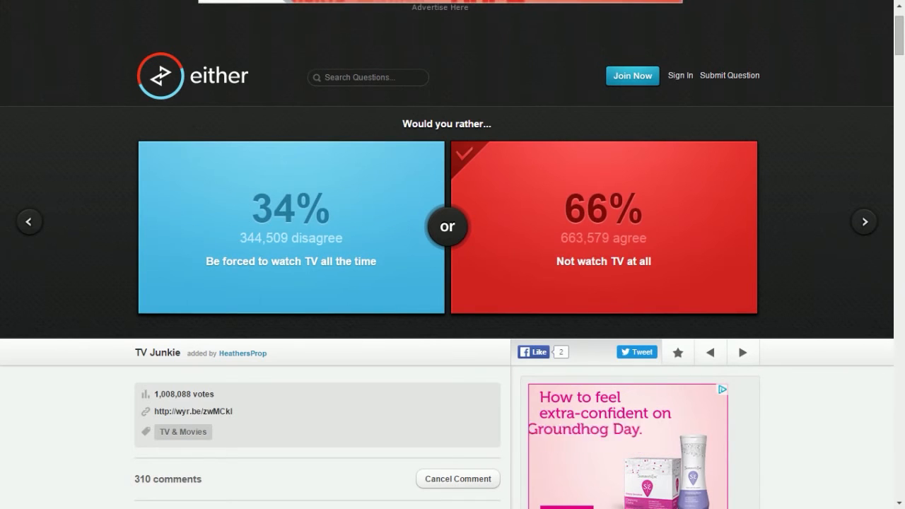
pyautogui.click(864, 220)
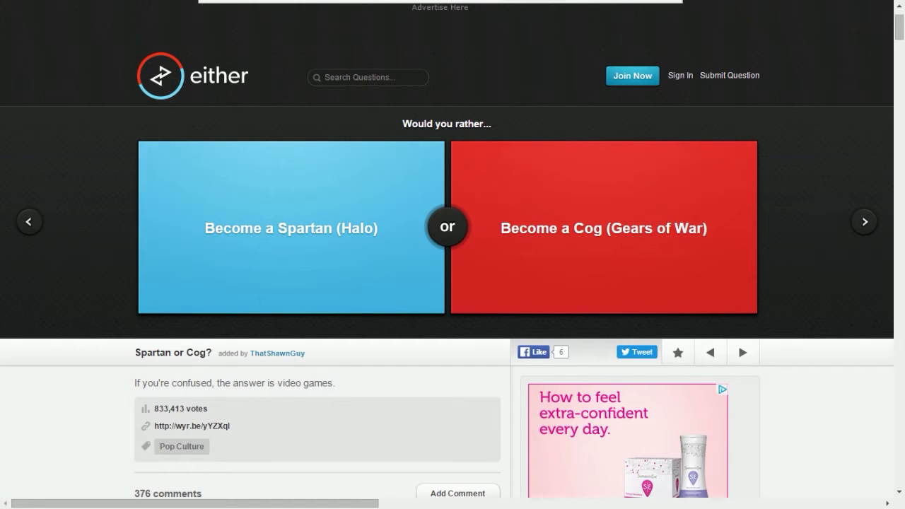
pyautogui.click(290, 227)
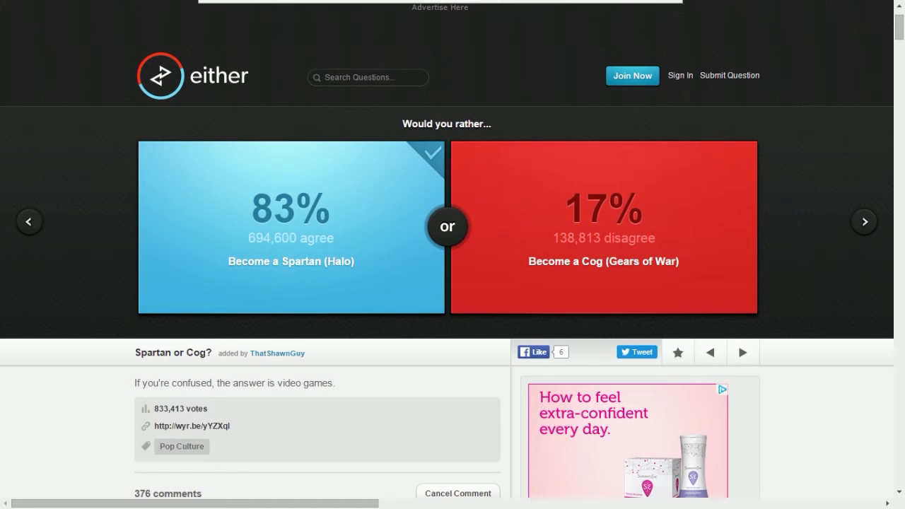
pyautogui.click(863, 220)
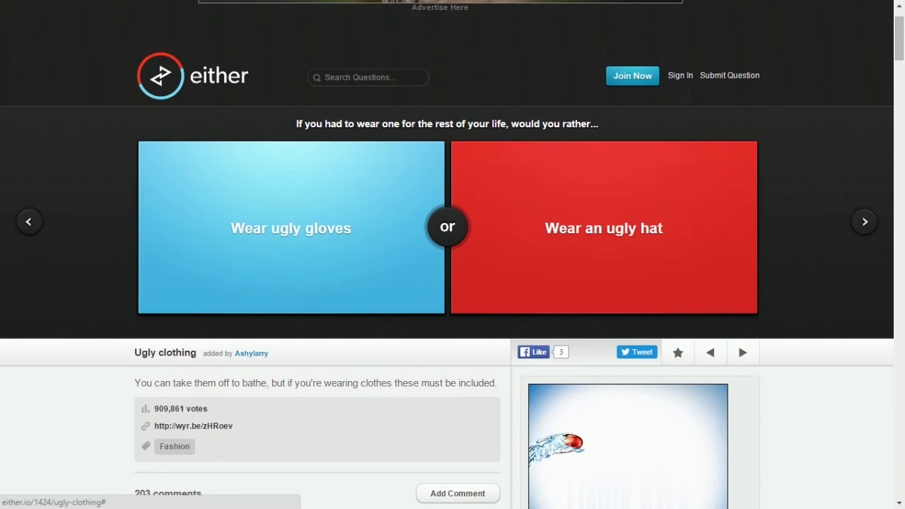
# Step: Vote for wearing ugly gloves, then killing someone you hate on In for the Kill, seeing each split
pyautogui.click(290, 228)
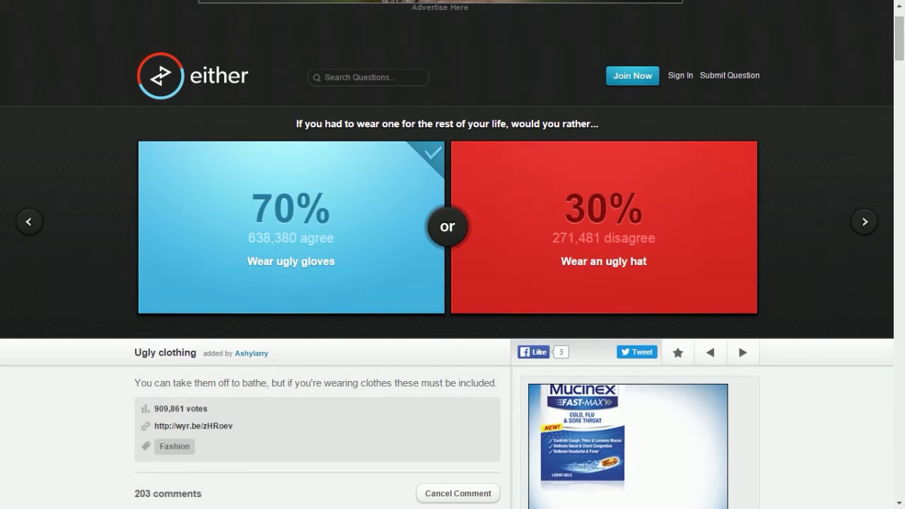
pyautogui.click(863, 221)
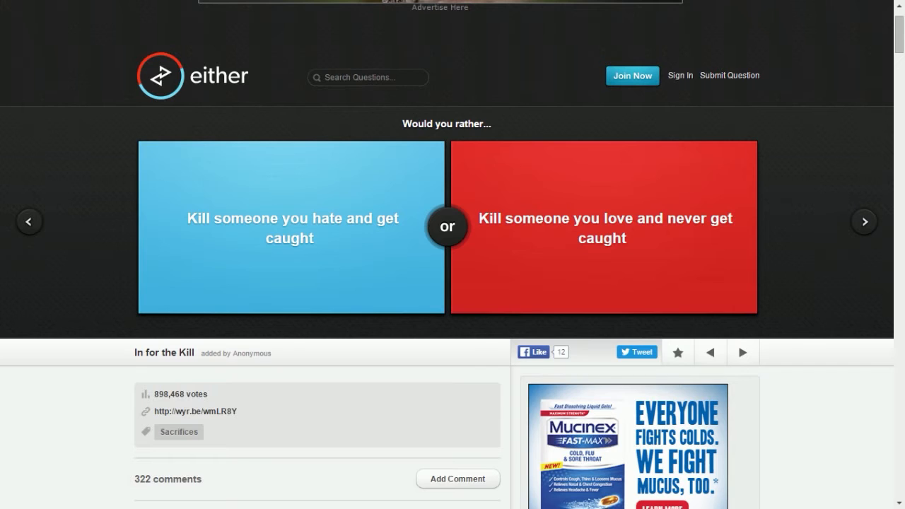
pyautogui.click(291, 226)
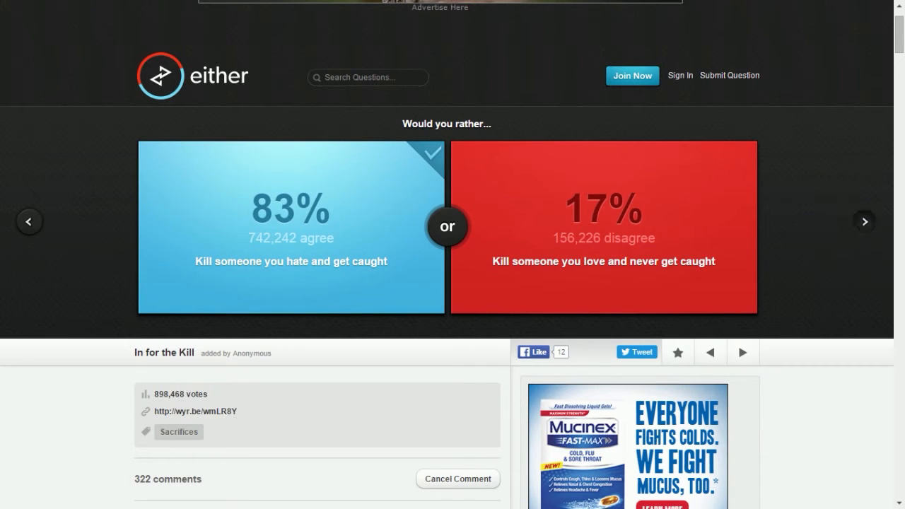
pyautogui.click(863, 221)
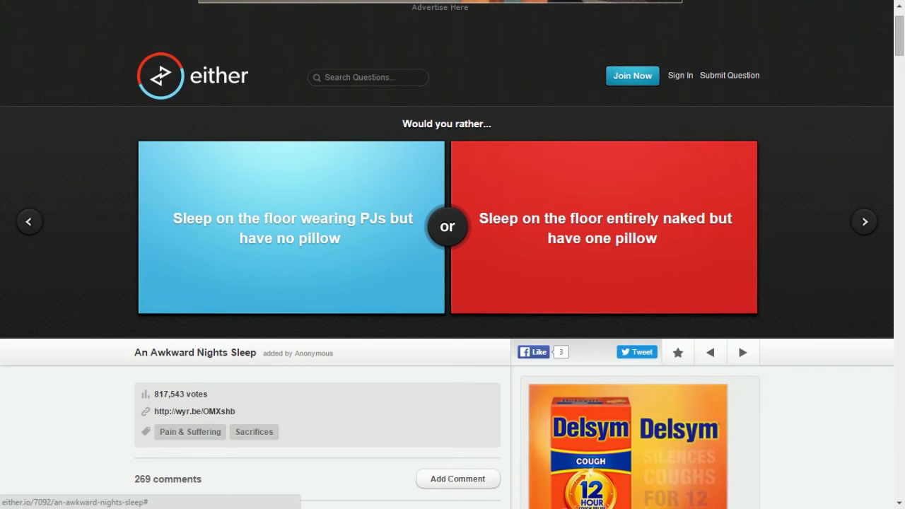
# Step: Answer An Awkward Nights Sleep, vote to live in South Africa, then answer the speeding question
pyautogui.click(602, 227)
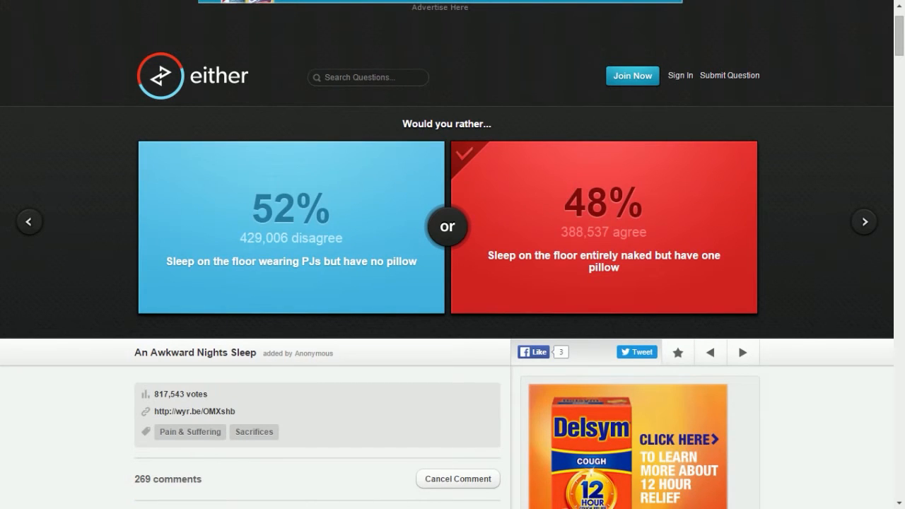
pyautogui.click(863, 221)
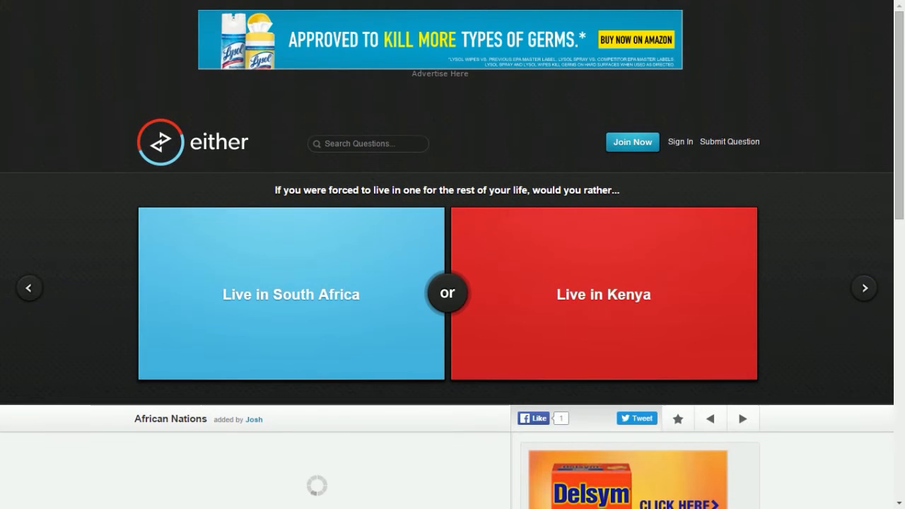
pyautogui.click(291, 294)
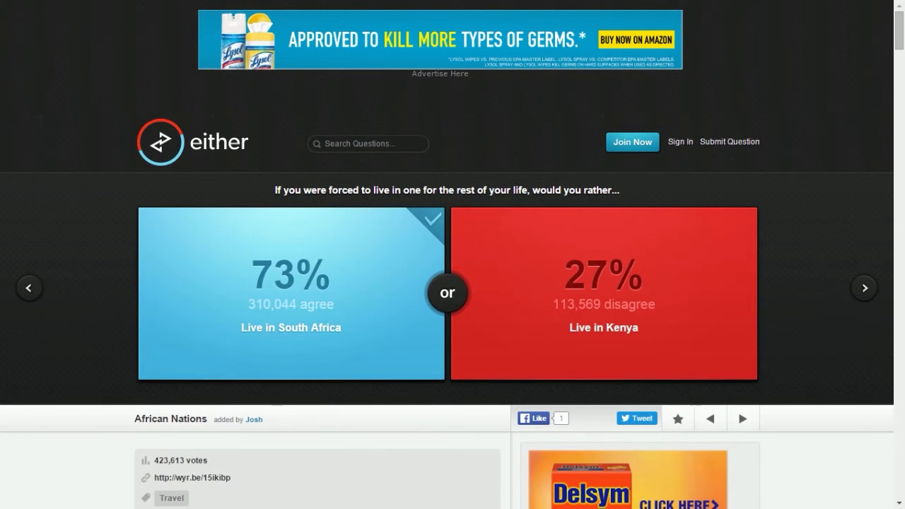
pyautogui.click(862, 288)
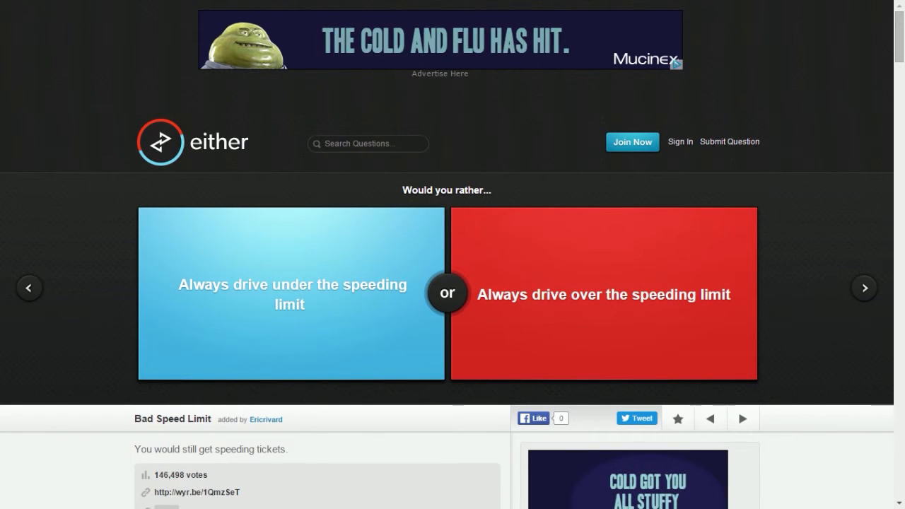
pyautogui.click(289, 293)
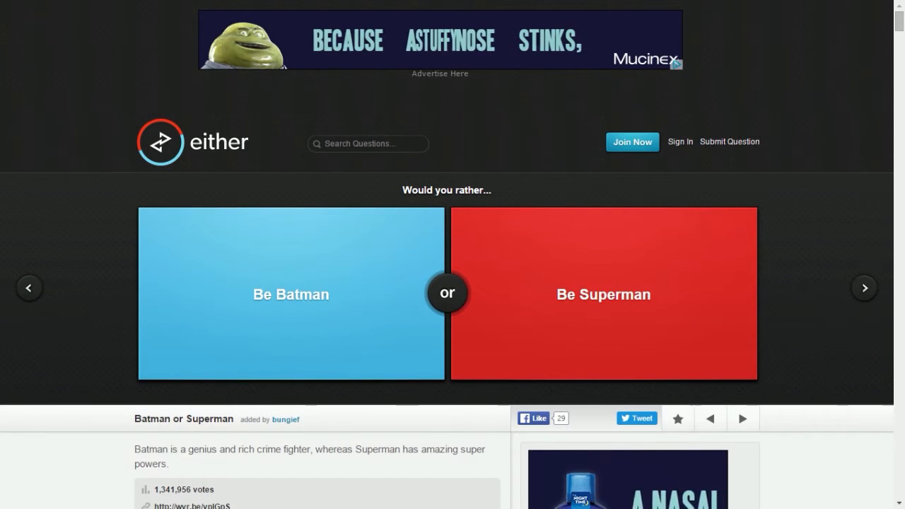
# Step: Vote to be Superman on Batman or Superman and see the split
pyautogui.click(602, 294)
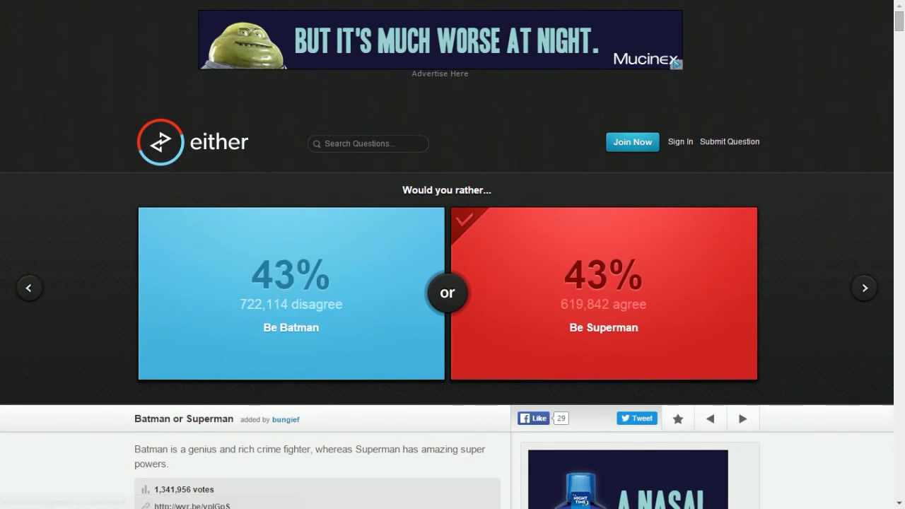
pyautogui.click(290, 292)
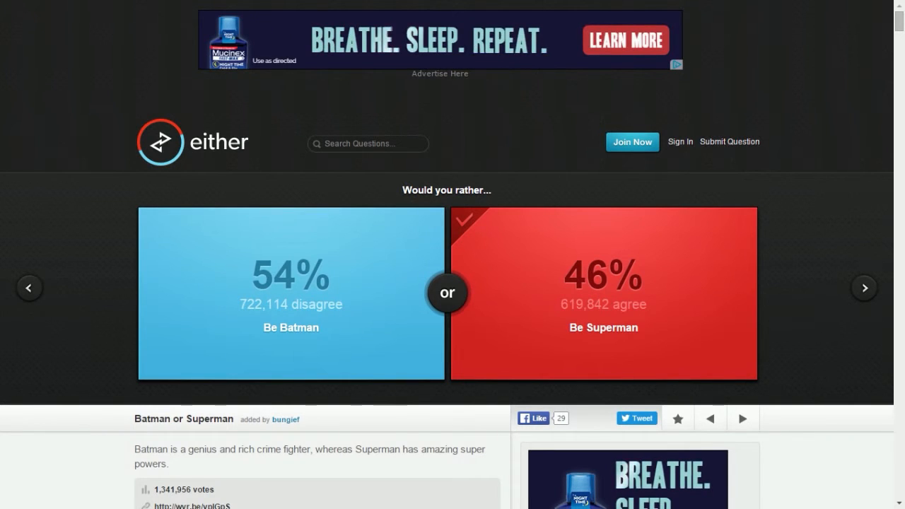
pyautogui.click(863, 288)
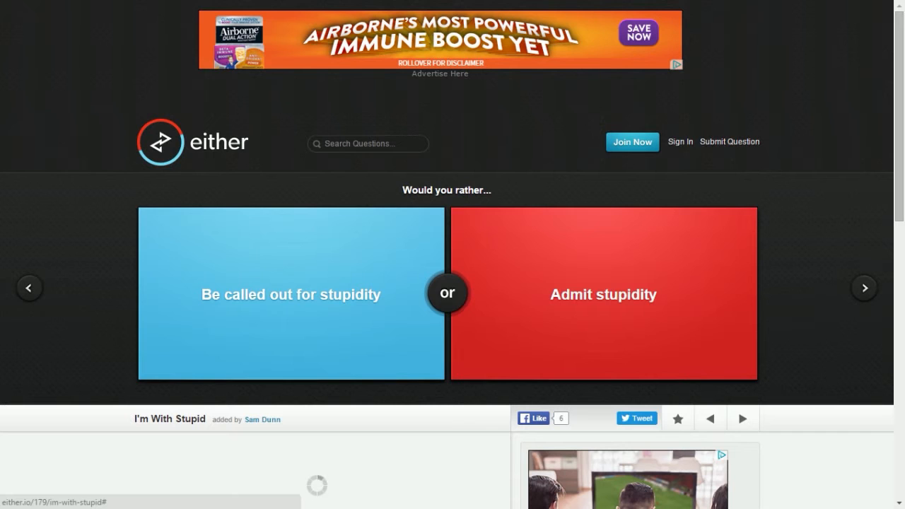
# Step: Vote to be called out for stupidity, then to have a Pepsi, seeing each split, and reach Family & Friends
pyautogui.click(290, 294)
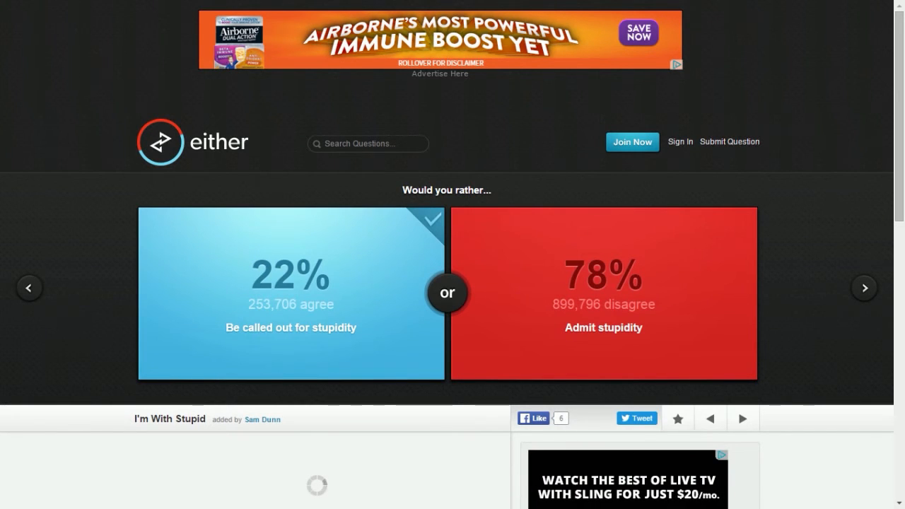
pyautogui.click(863, 288)
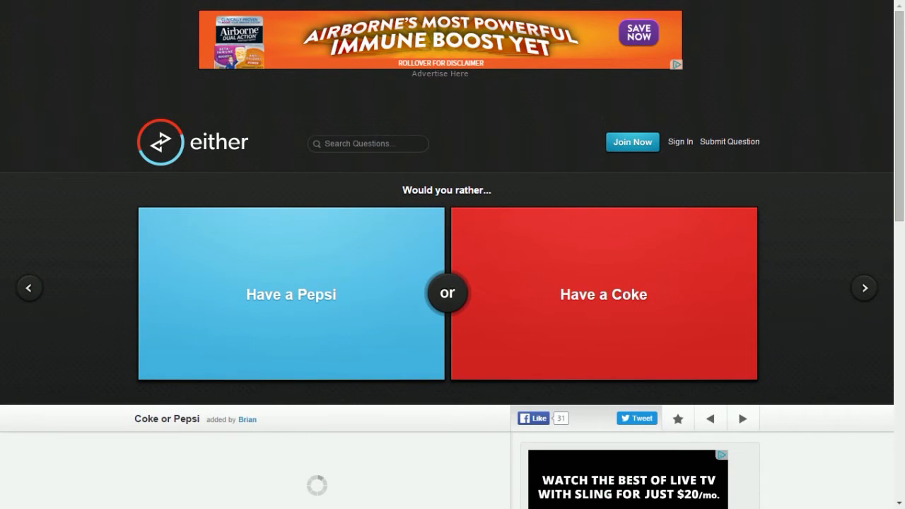
pyautogui.click(291, 294)
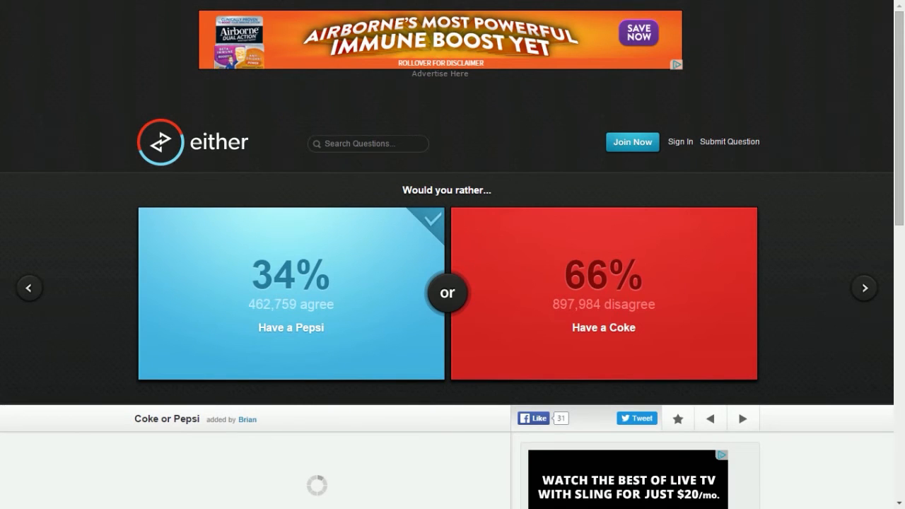
pyautogui.click(863, 288)
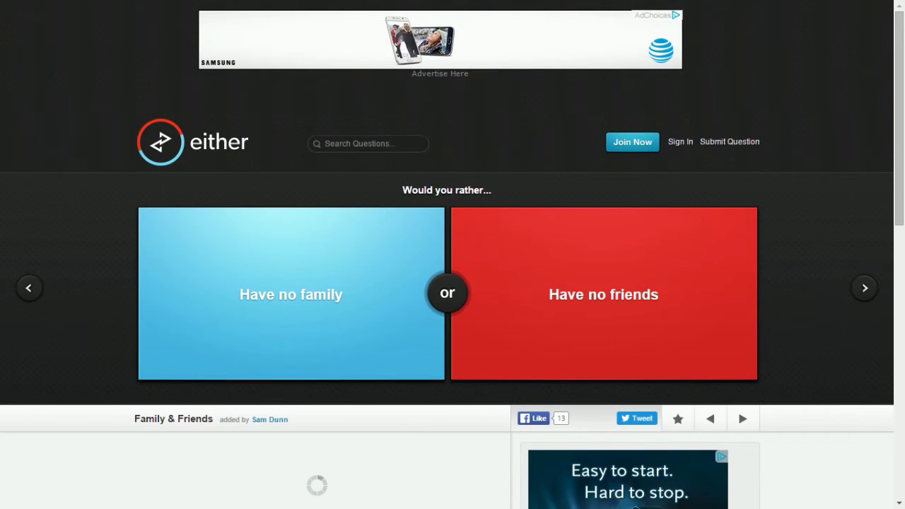
# Step: Vote to have no family, then to play Flip-Cup, seeing each split, and reach Living within your Means
pyautogui.scroll(-3)
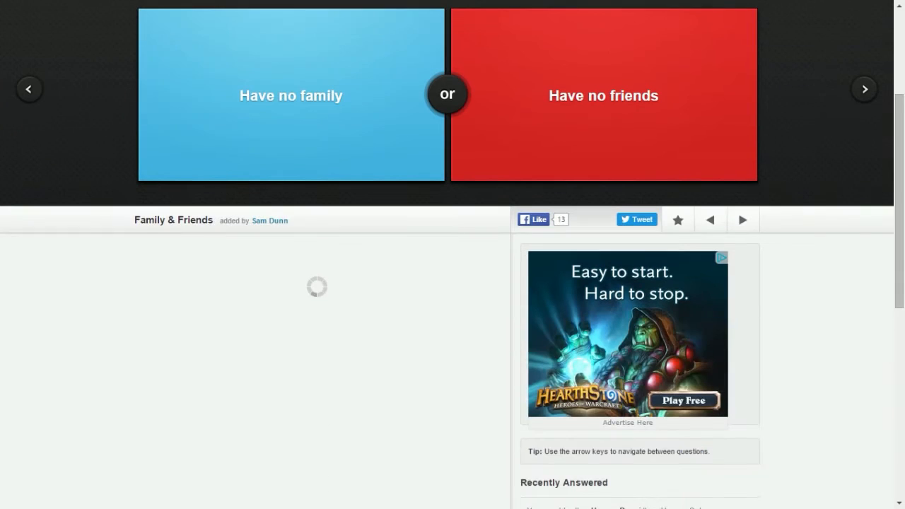
pyautogui.scroll(3)
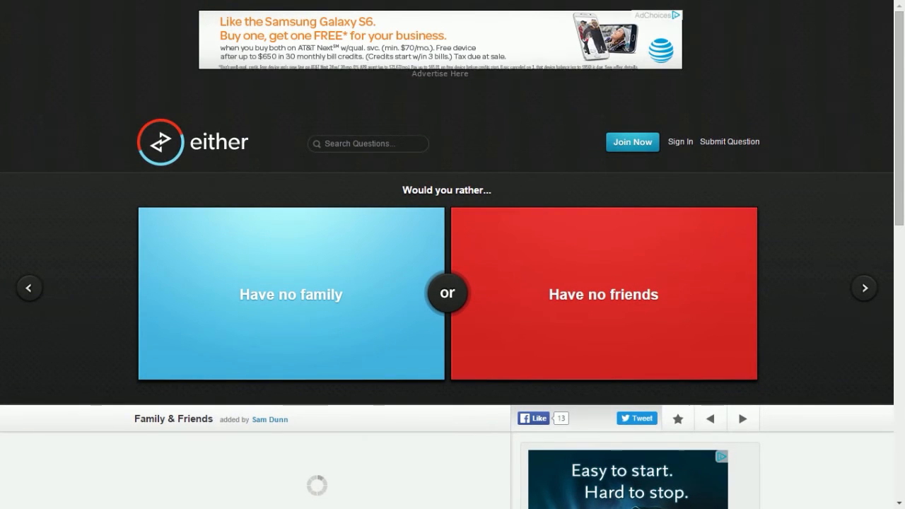
pyautogui.click(290, 294)
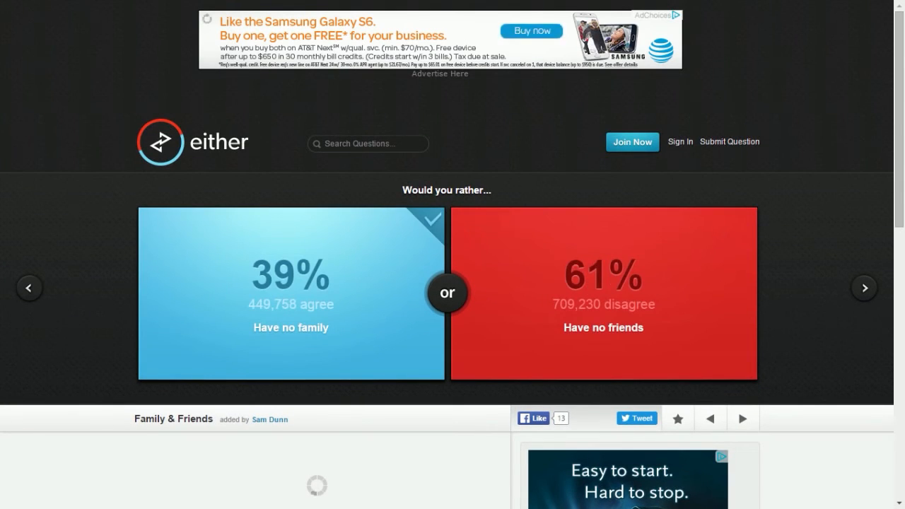
pyautogui.click(863, 288)
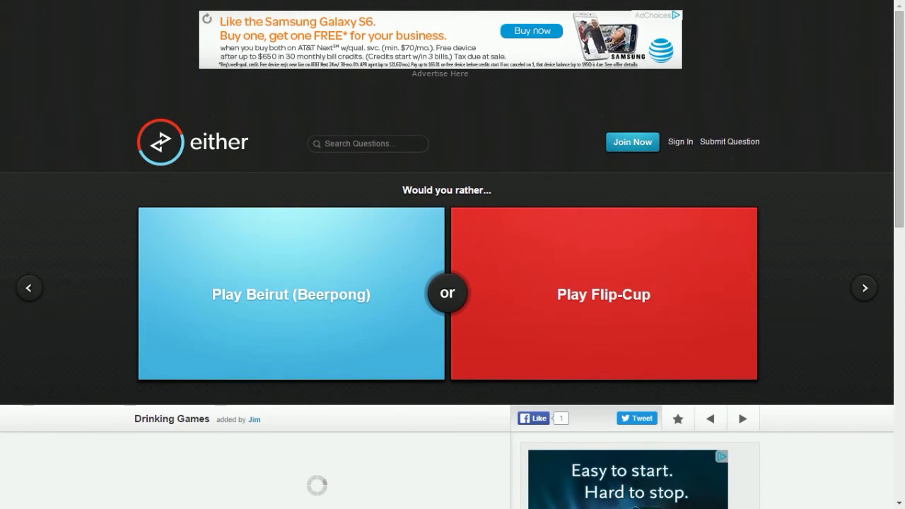
pyautogui.click(602, 294)
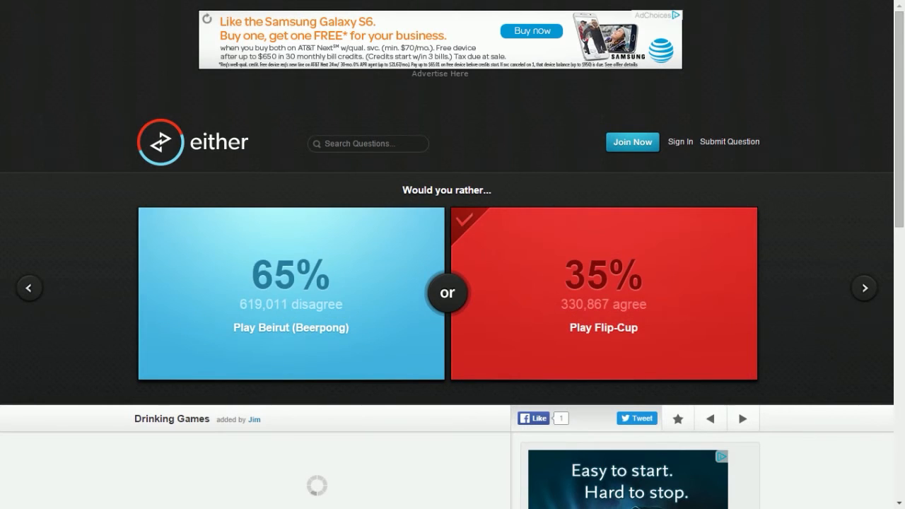
pyautogui.click(863, 289)
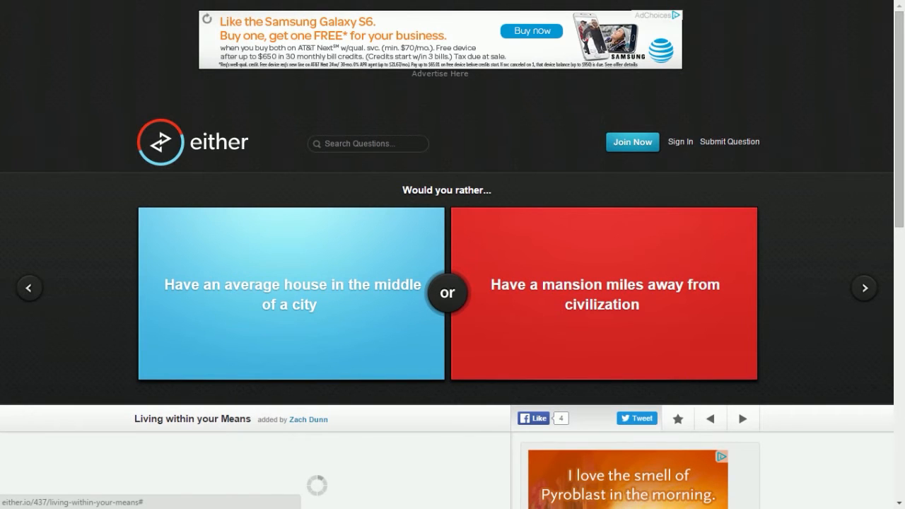
# Step: Vote for the mansion far from civilization and see the split
pyautogui.scroll(-3)
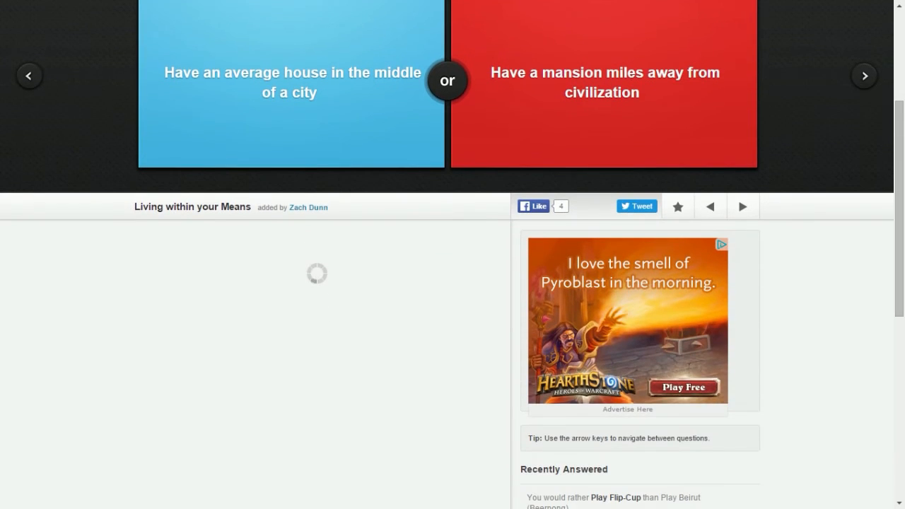
pyautogui.scroll(3)
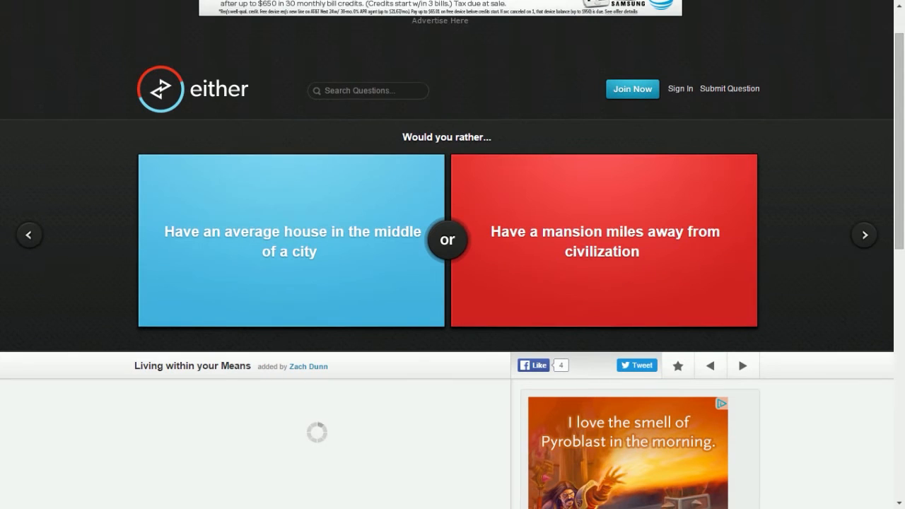
pyautogui.click(602, 241)
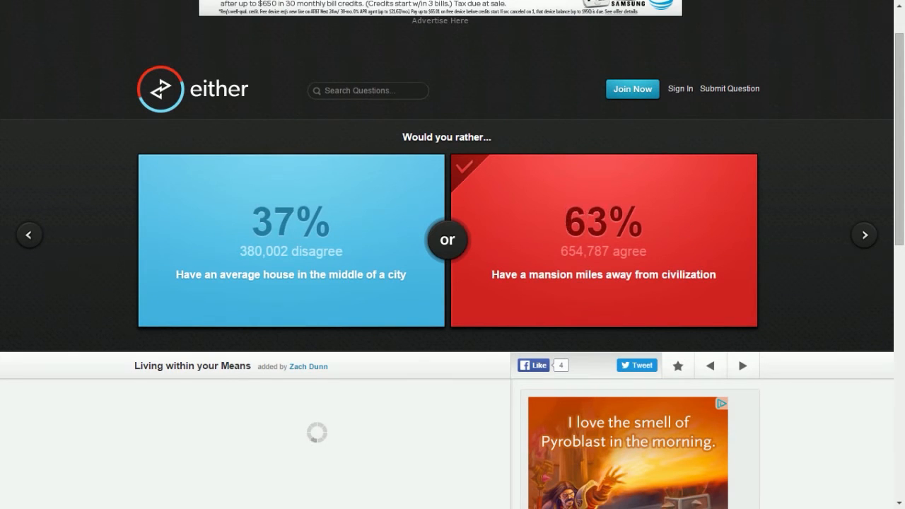
pyautogui.click(862, 235)
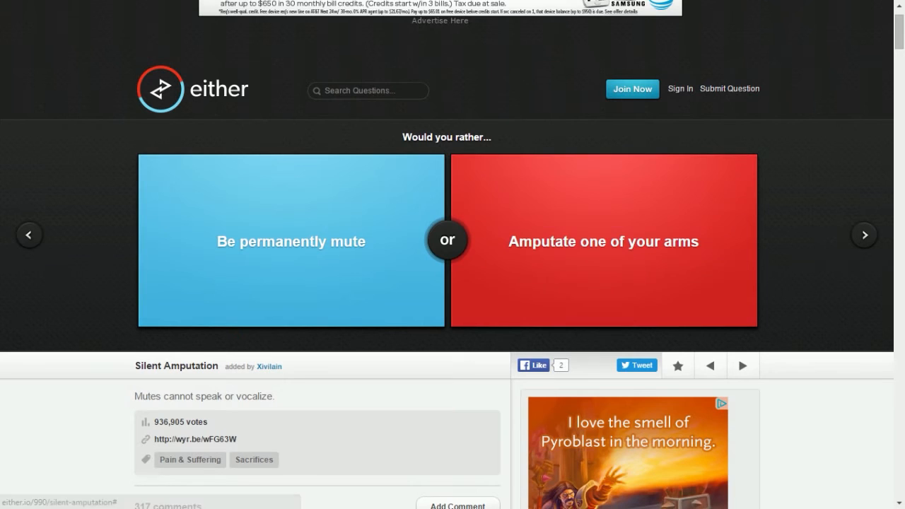
# Step: Vote to amputate one arm on Silent Amputation, then answer the zombie versus nuclear war question
pyautogui.click(602, 240)
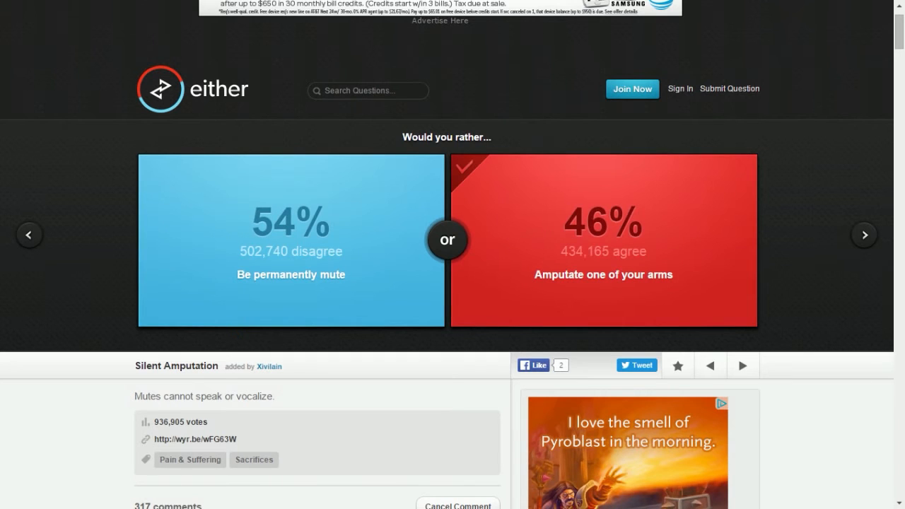
pyautogui.click(862, 235)
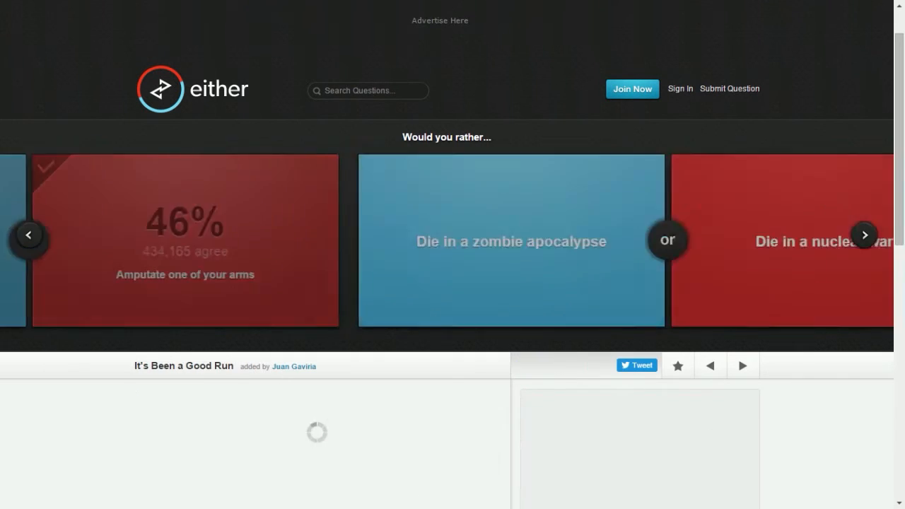
pyautogui.click(864, 235)
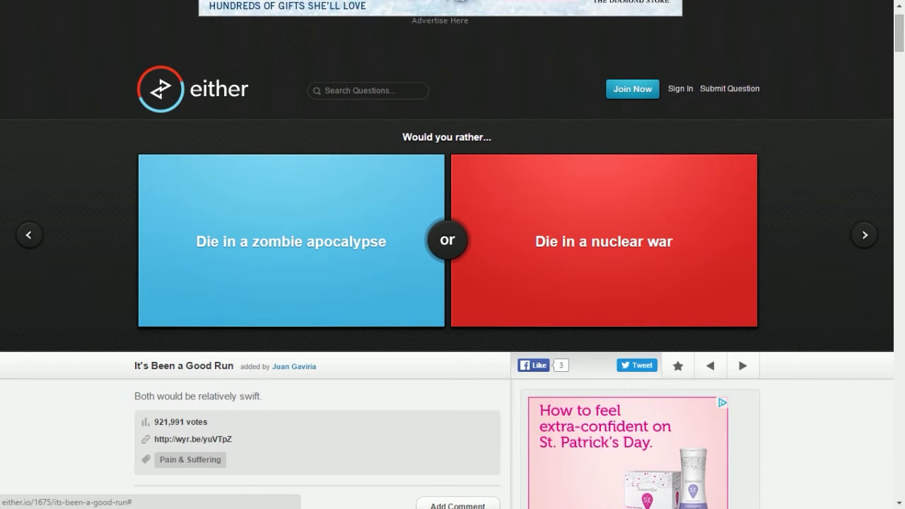
pyautogui.click(602, 240)
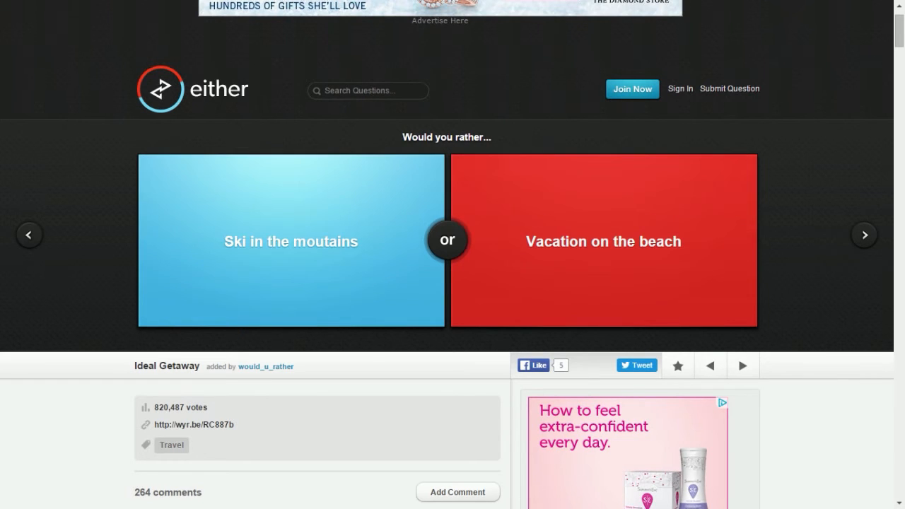
# Step: Vote to ski in the mountains on Ideal Getaway, see the split, then answer New Age Weapons
pyautogui.click(290, 241)
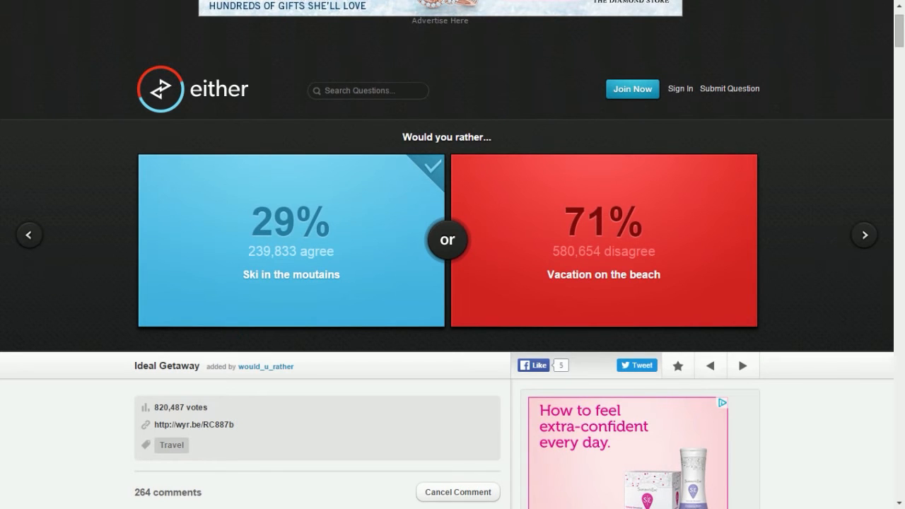
pyautogui.click(862, 235)
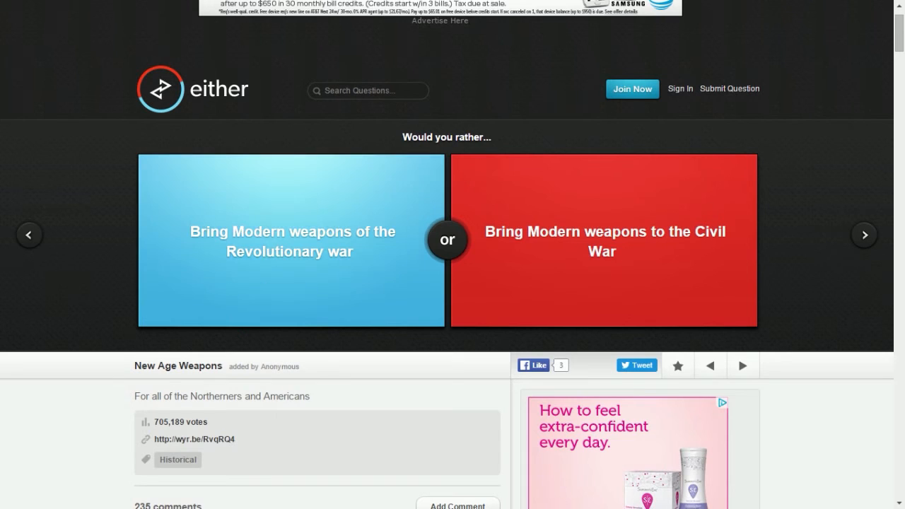
pyautogui.click(288, 240)
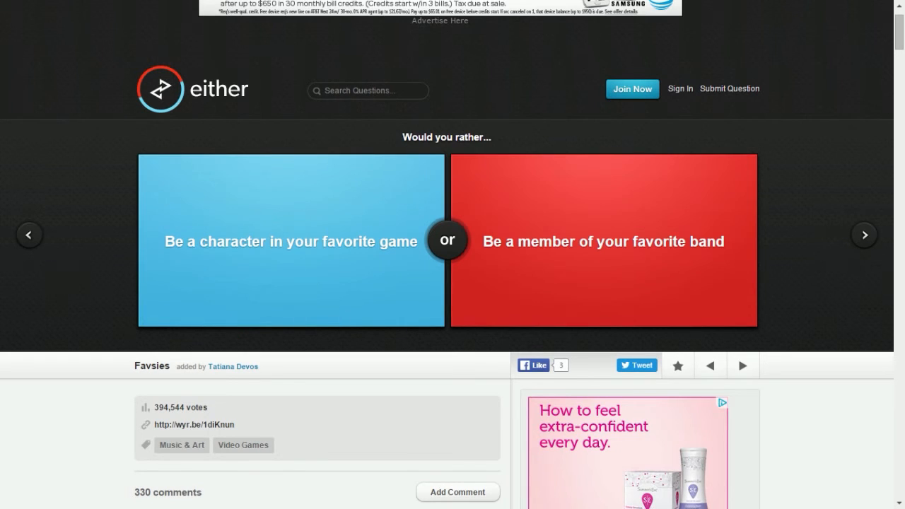
# Step: Vote to be a member of a favorite band, then to go to heaven or hell, seeing each split
pyautogui.click(601, 241)
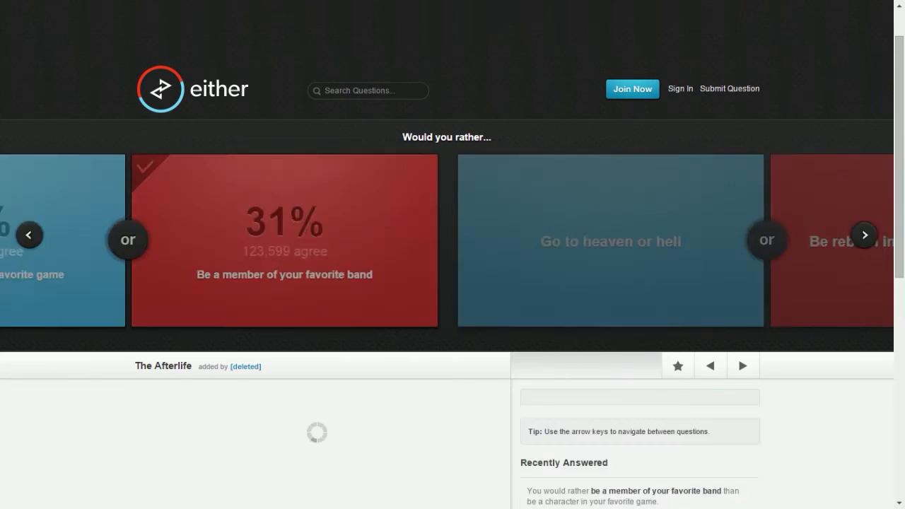
pyautogui.click(863, 235)
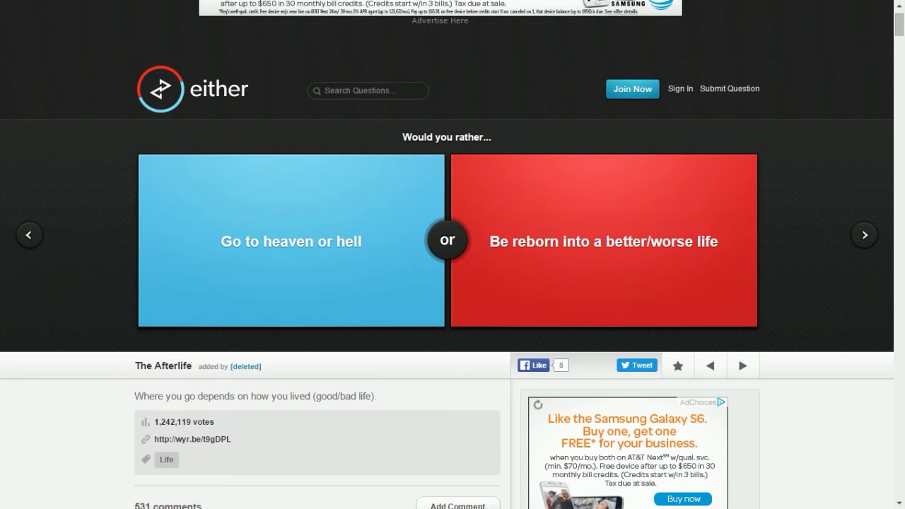
pyautogui.click(291, 241)
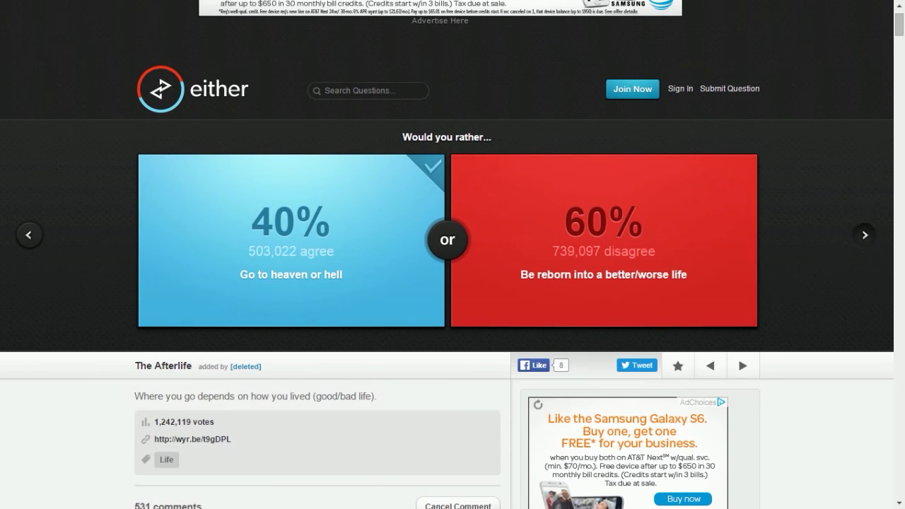
pyautogui.click(864, 235)
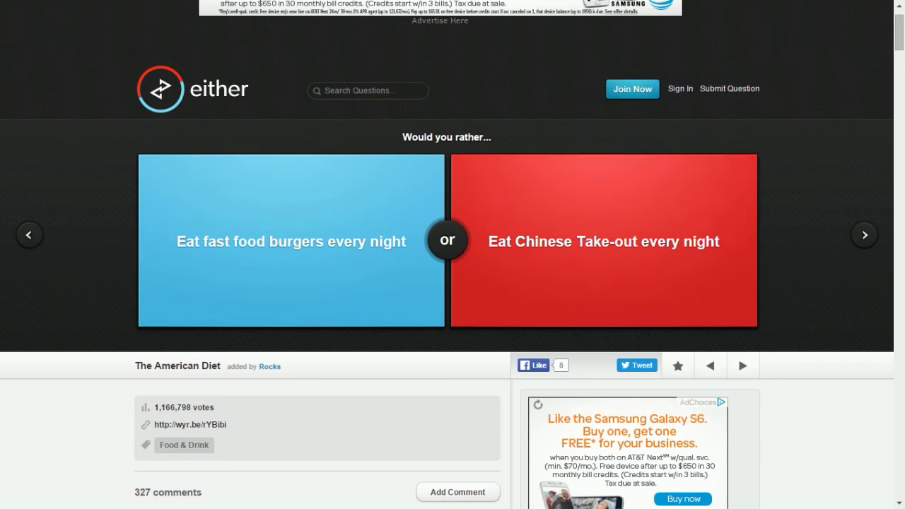
# Step: Skip four questions without voting until 'Be allergic to sugar' versus ponchos appears
pyautogui.click(602, 240)
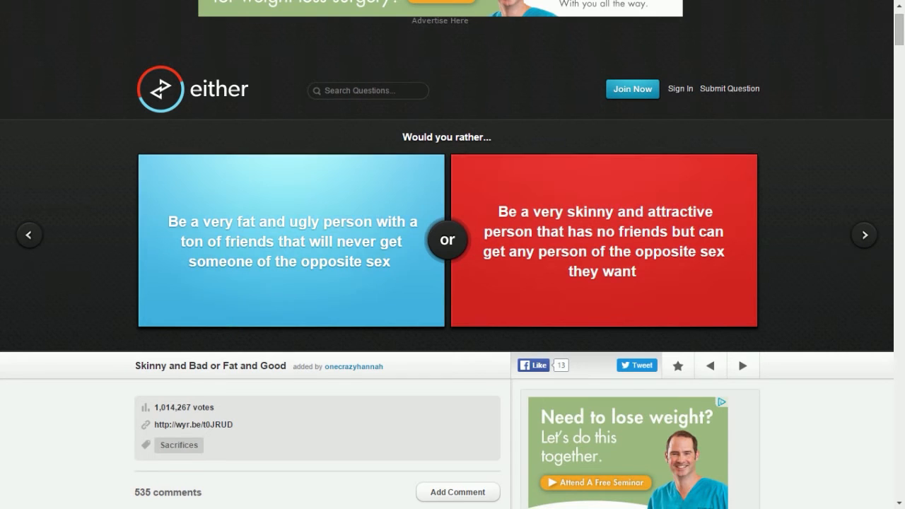
pyautogui.click(290, 240)
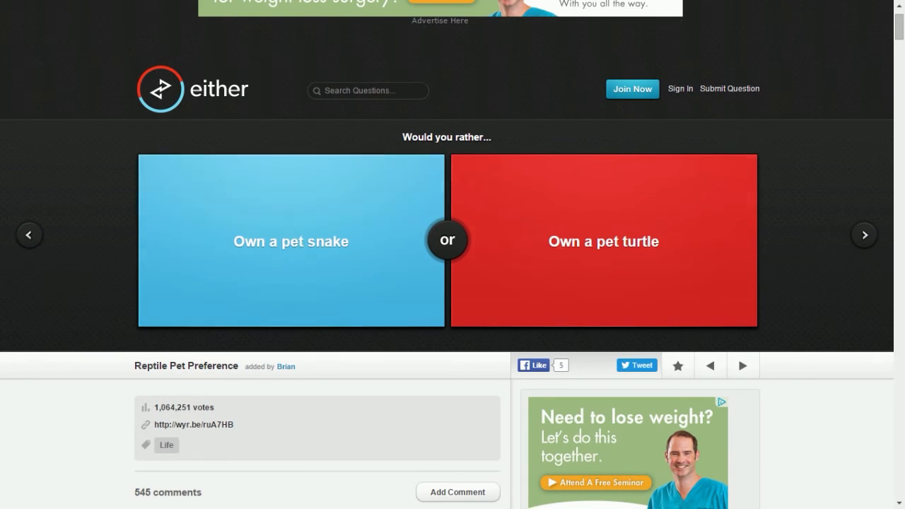
pyautogui.click(602, 240)
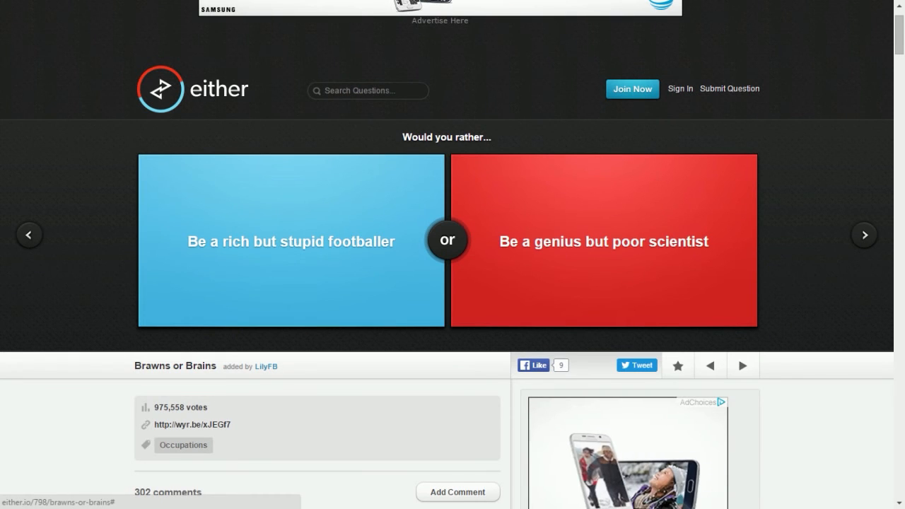
pyautogui.click(602, 240)
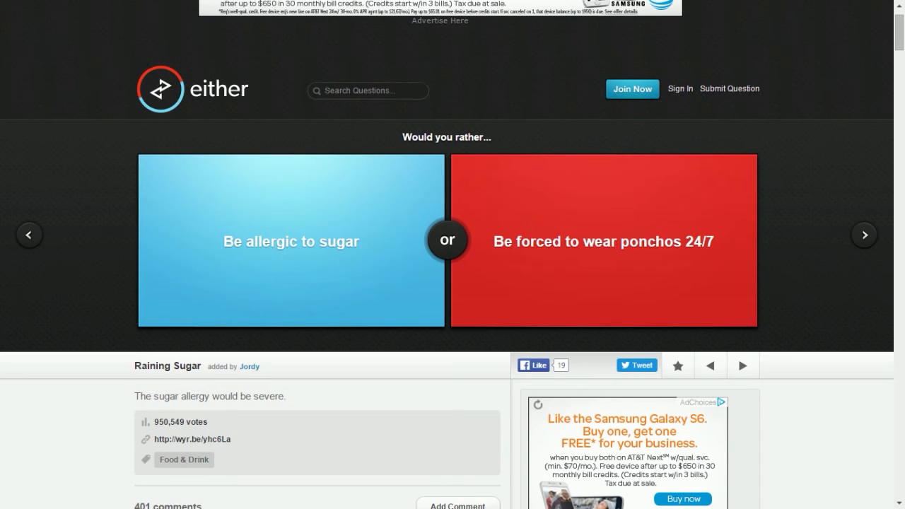
# Step: Pass Raining Sugar, Make it Rain and True, or Normal? to reach Supernatural Brothers
pyautogui.click(290, 241)
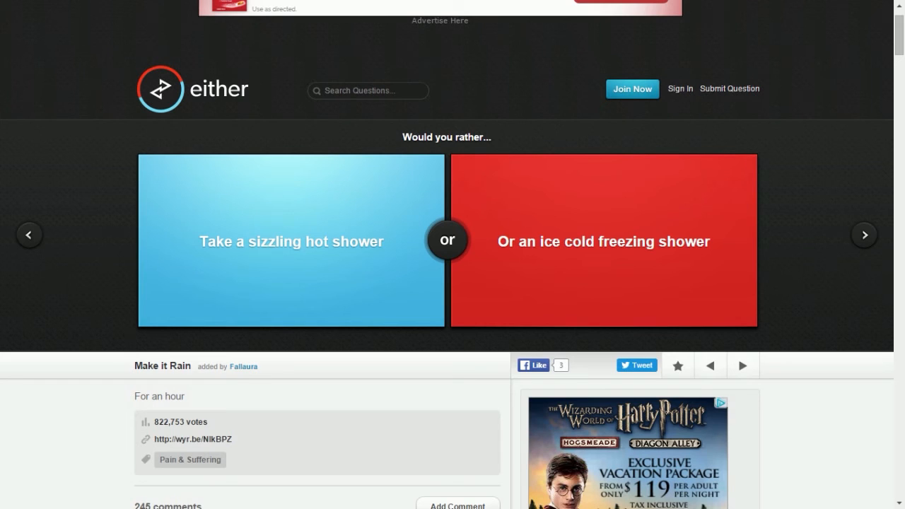
pyautogui.click(291, 240)
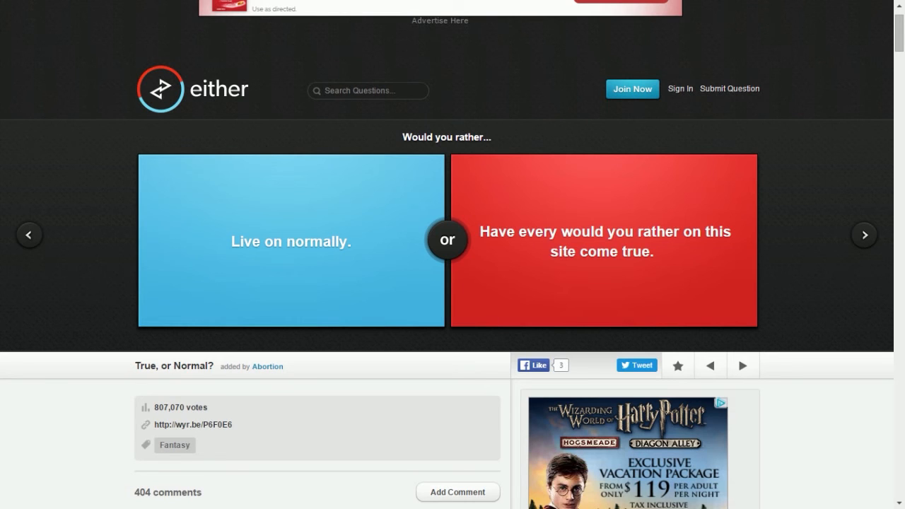
pyautogui.click(290, 241)
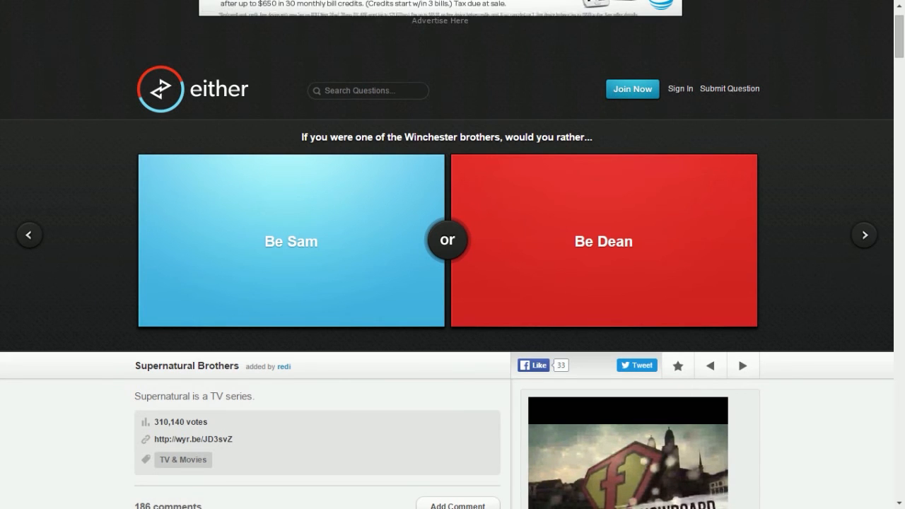
# Step: Vote 'Only be able to whisper' (73%), then pass Humanitarian to reach Sing to me
pyautogui.click(862, 235)
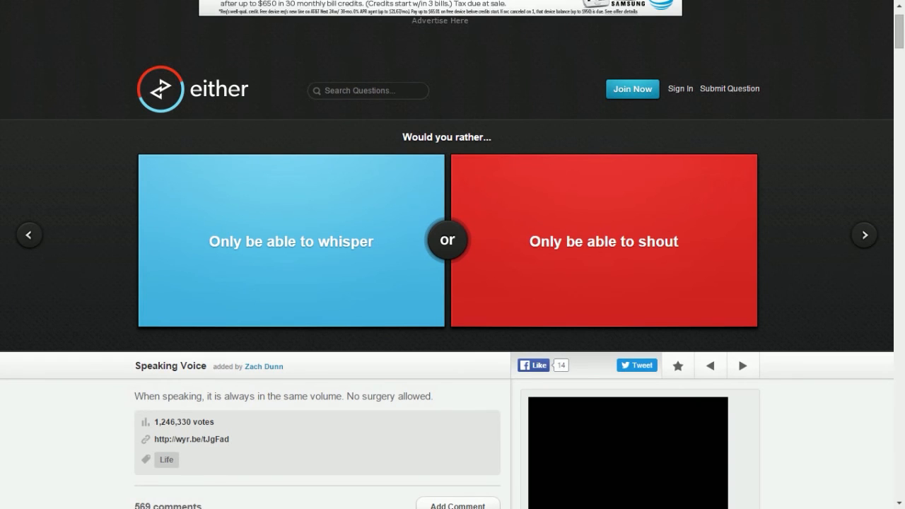
pyautogui.click(290, 241)
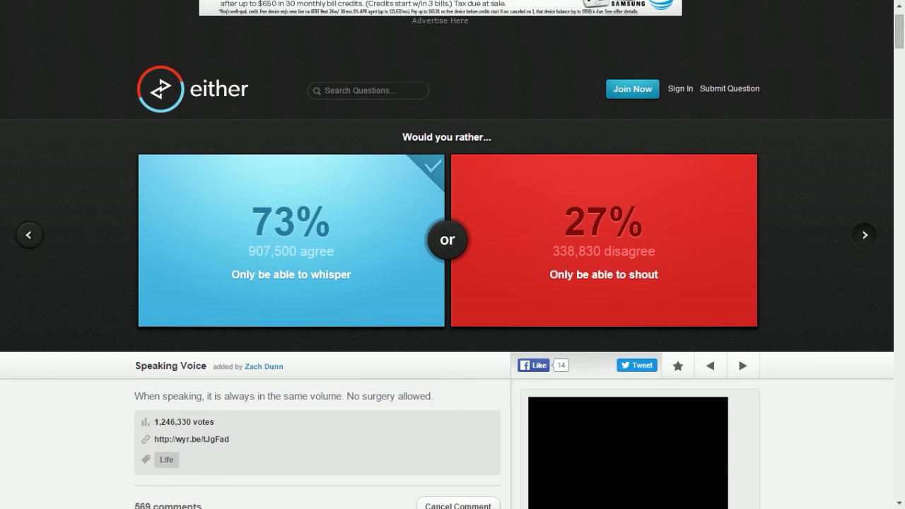
pyautogui.click(863, 235)
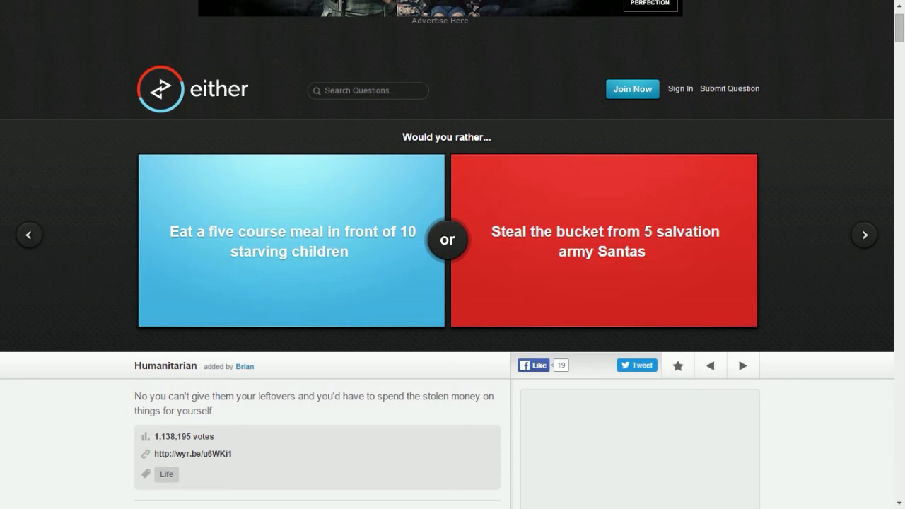
pyautogui.click(602, 240)
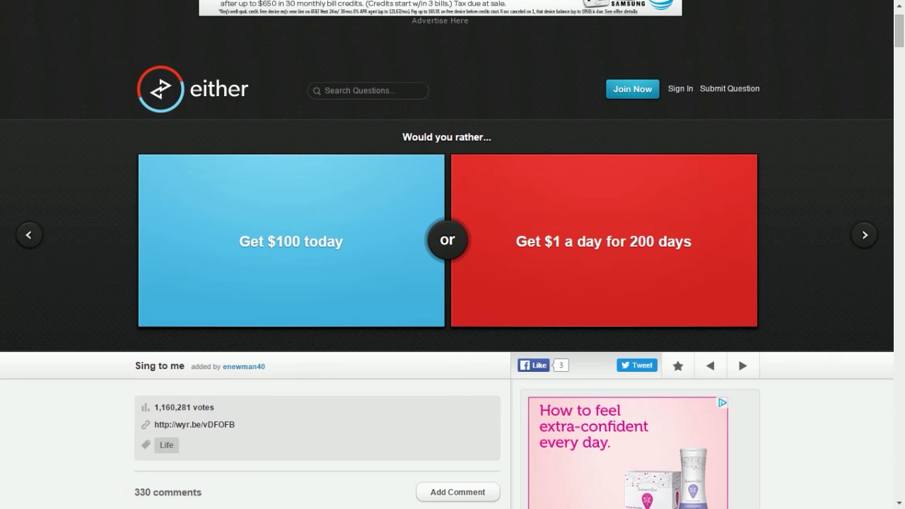
# Step: Skip two questions, vote for the book about the future (77%), and reach The Hero They Need
pyautogui.click(603, 241)
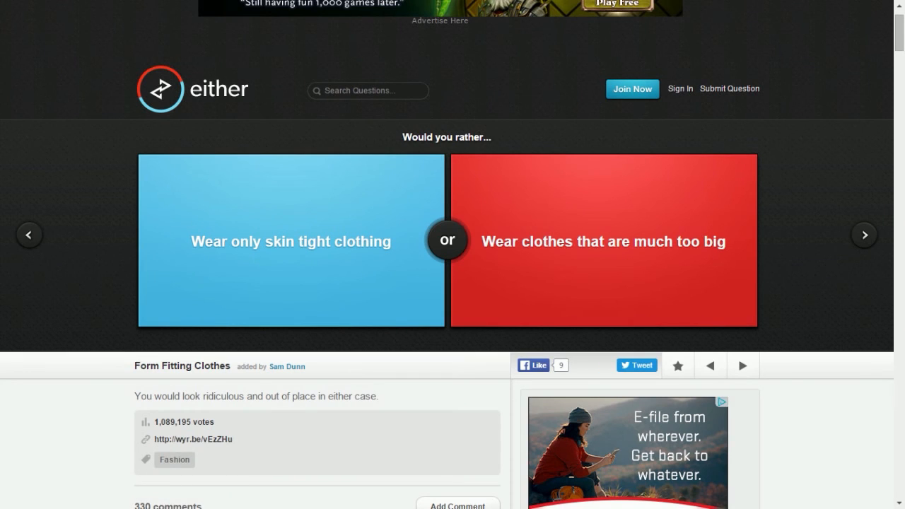
pyautogui.click(602, 240)
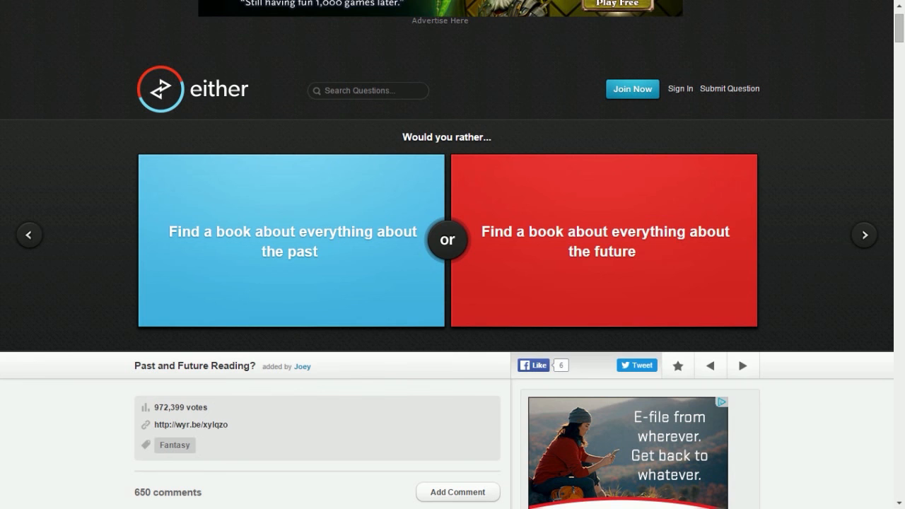
pyautogui.click(602, 240)
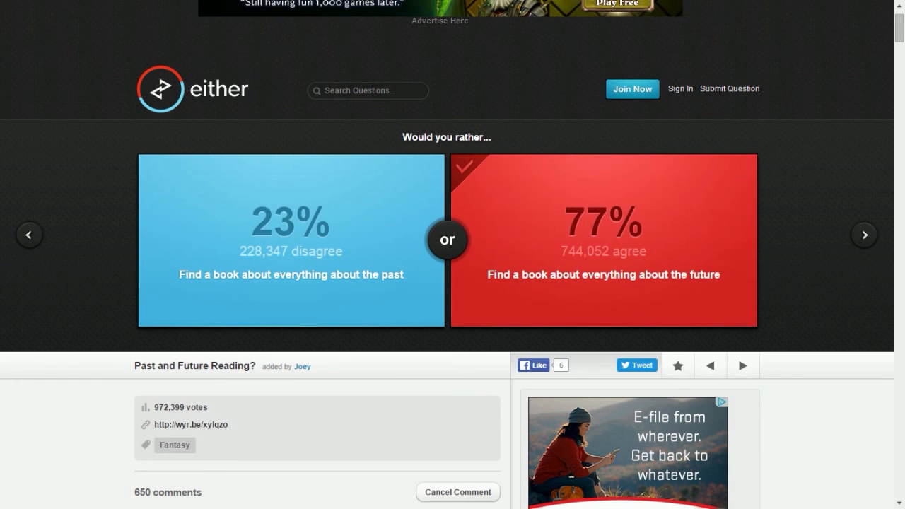
pyautogui.click(863, 235)
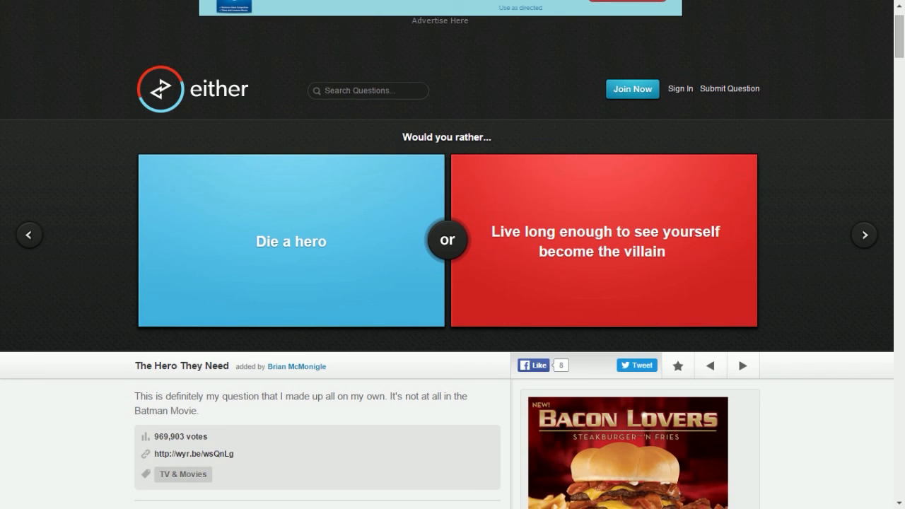
# Step: Vote for being anorexic on Food Management and the massive head on Top Heavy, seeing each split
pyautogui.click(290, 240)
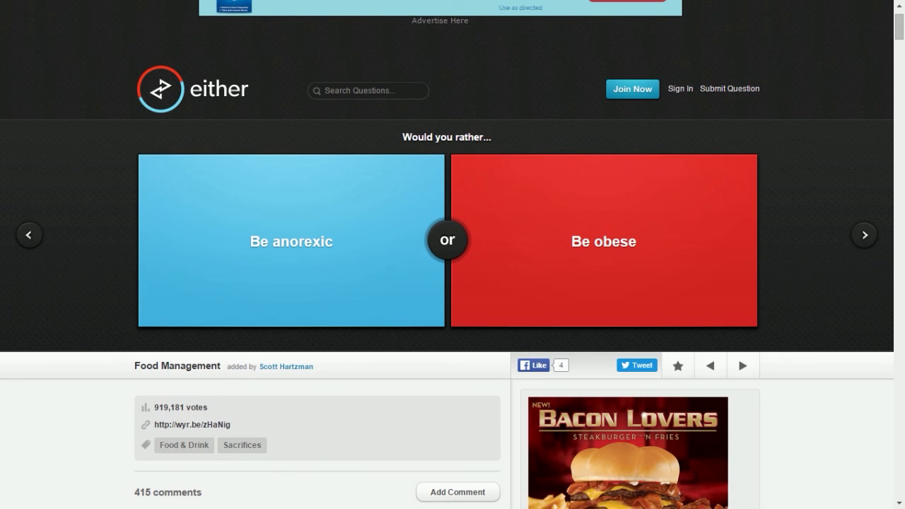
pyautogui.click(291, 241)
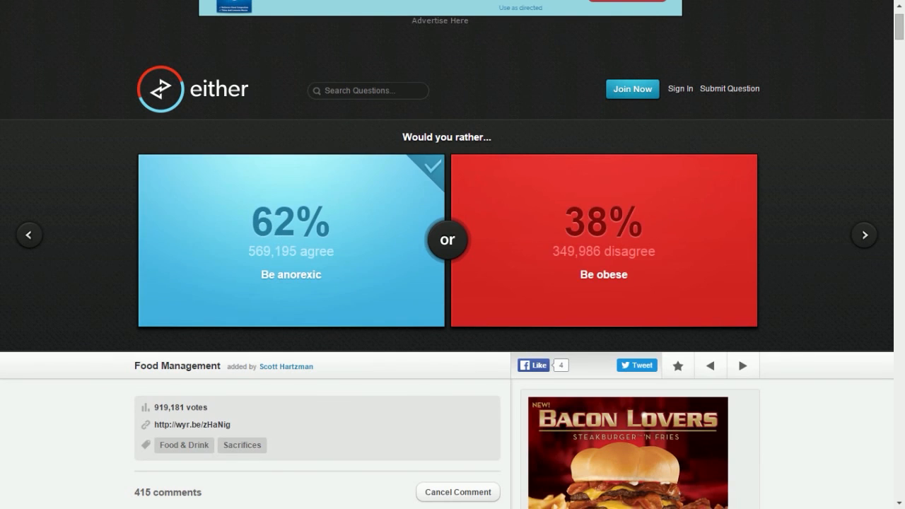
pyautogui.click(862, 235)
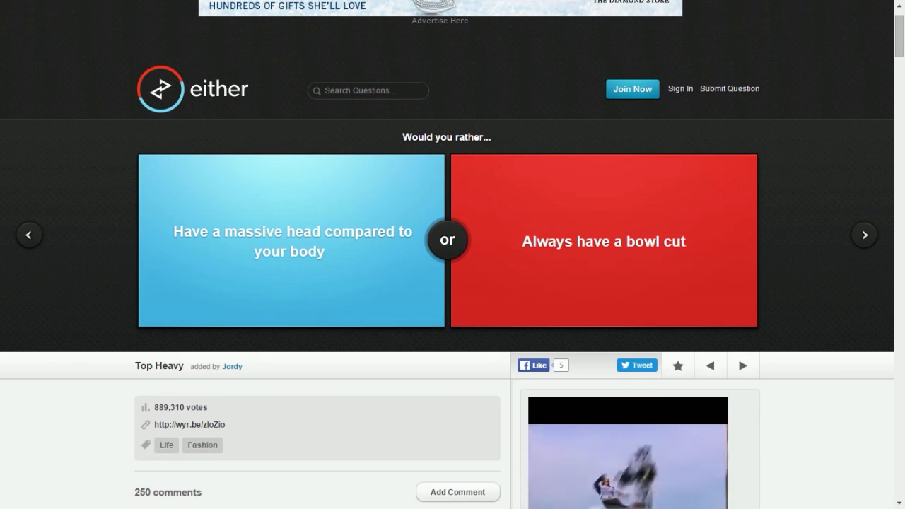
pyautogui.click(289, 241)
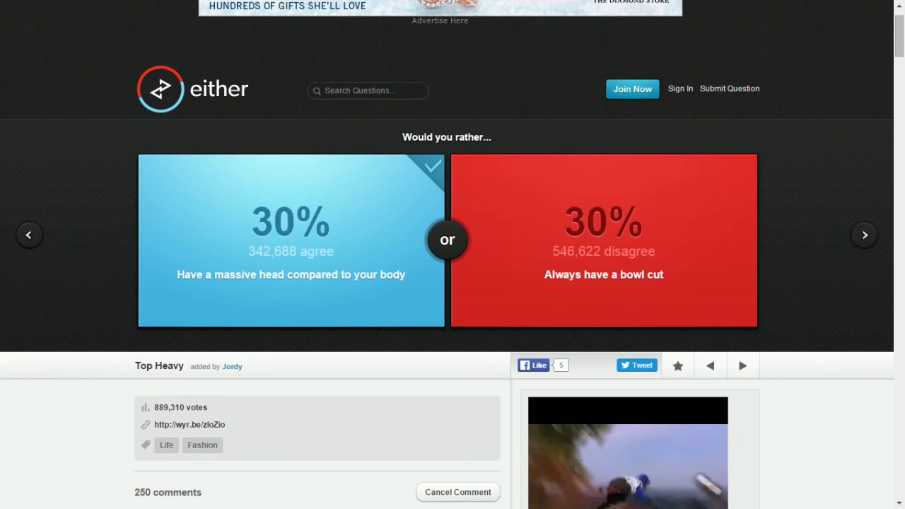
pyautogui.click(862, 235)
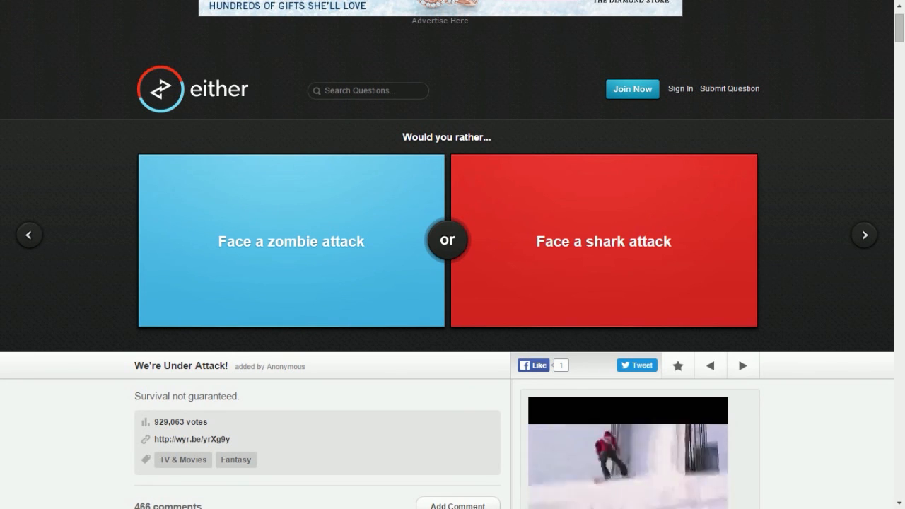
# Step: Vote for facing a zombie attack on We're Under Attack and reach It's Been a Good Run
pyautogui.click(290, 240)
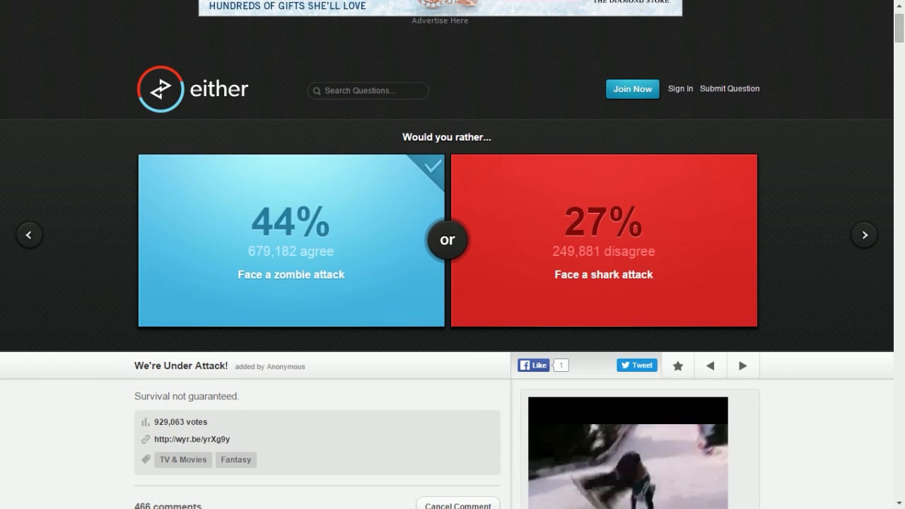
pyautogui.click(290, 240)
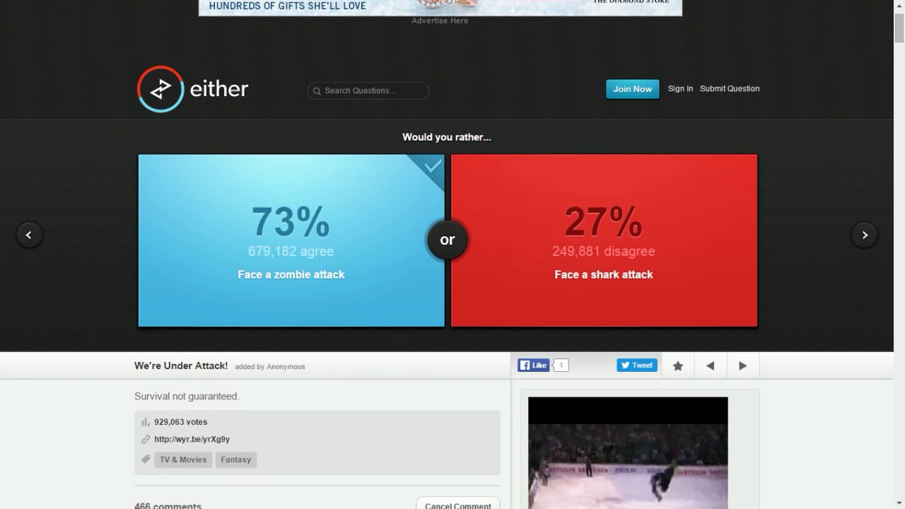
pyautogui.click(863, 235)
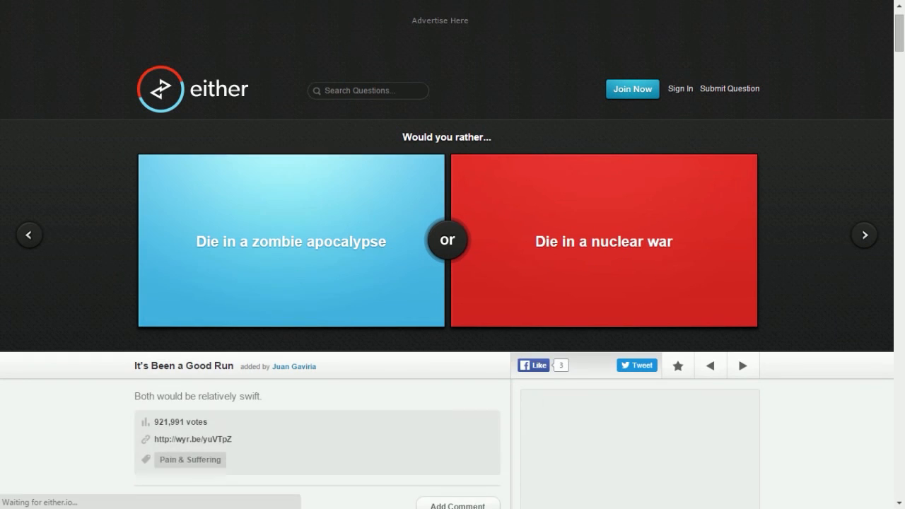